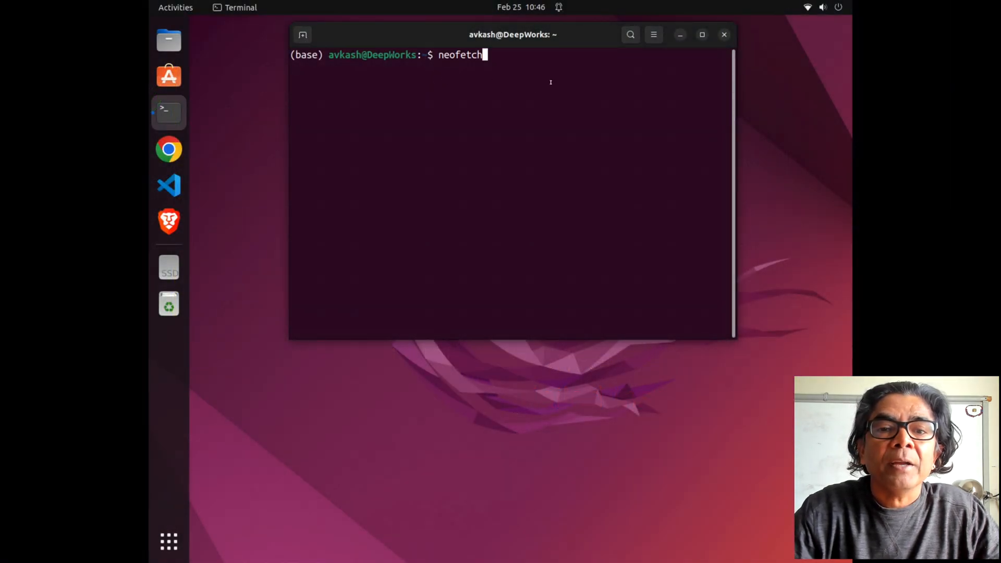
Run neofetch to show Ubuntu 22.04.2 with the TITAN Xp, then enter nvidia-smi at the prompt
key(Return)
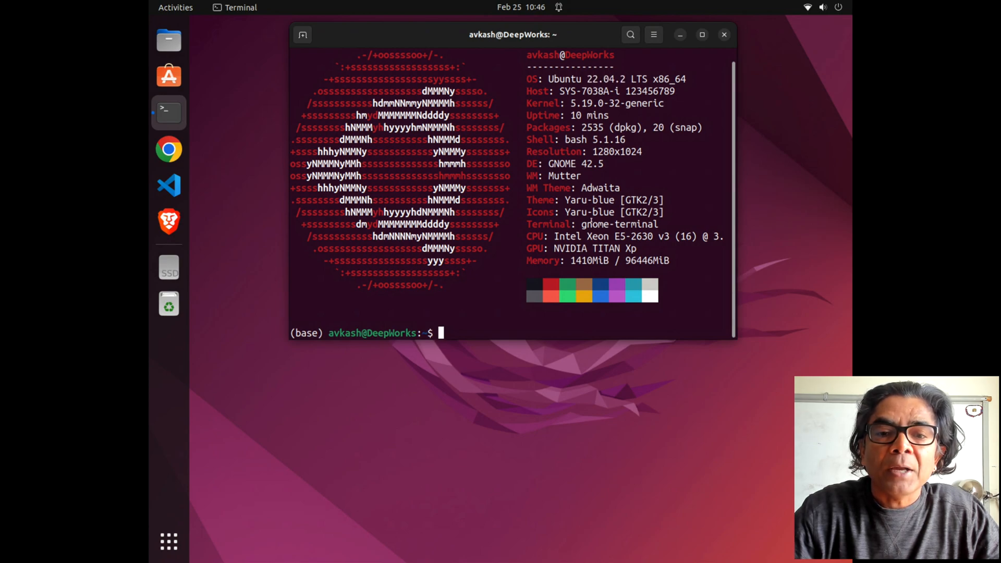
double_click(586, 248)
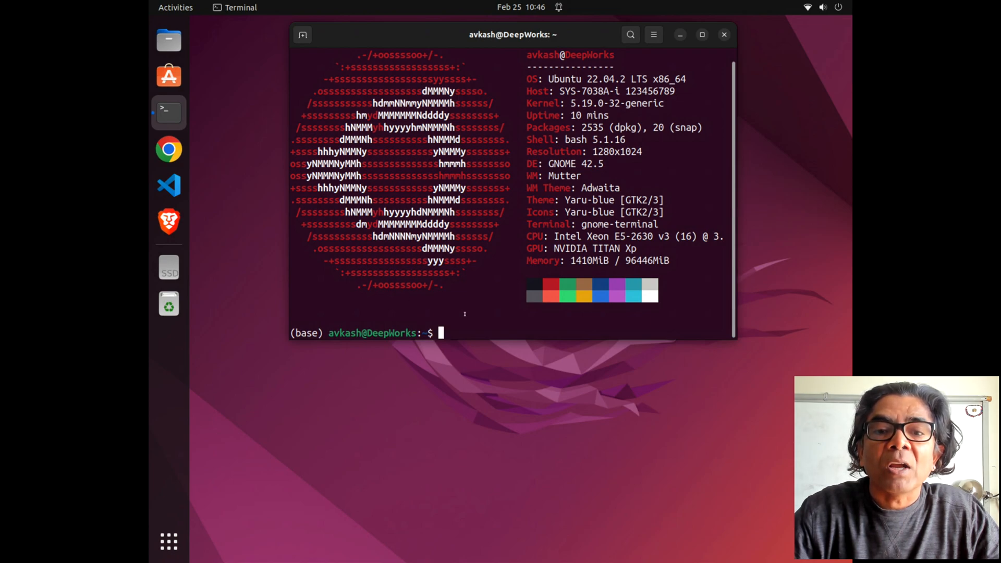
text(nvi)
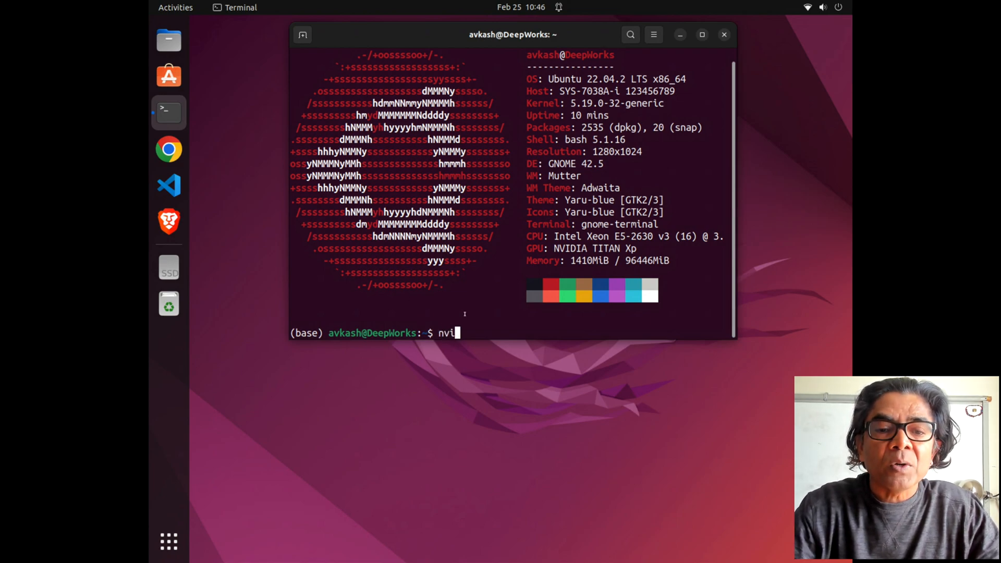
text(dia-)
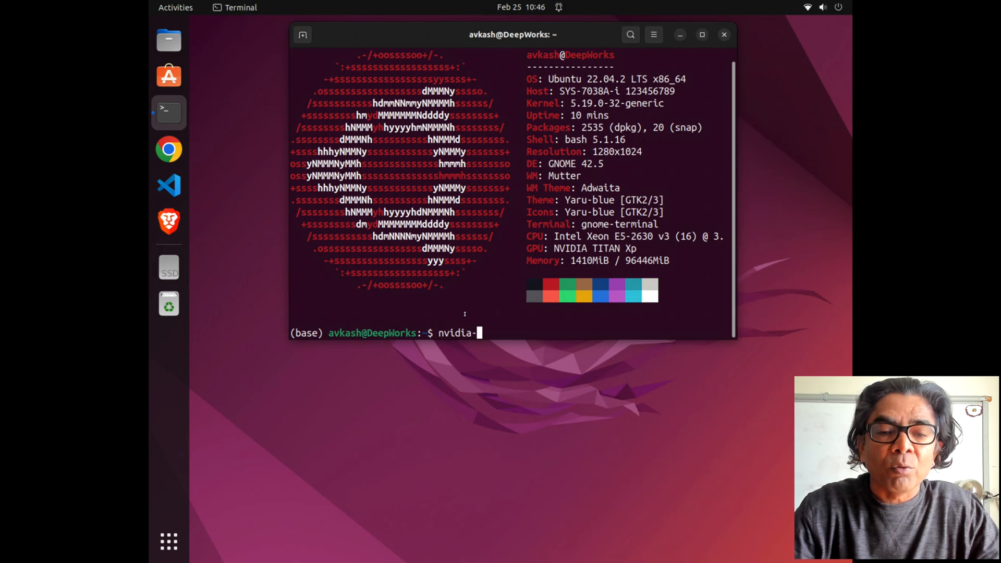
text(smi)
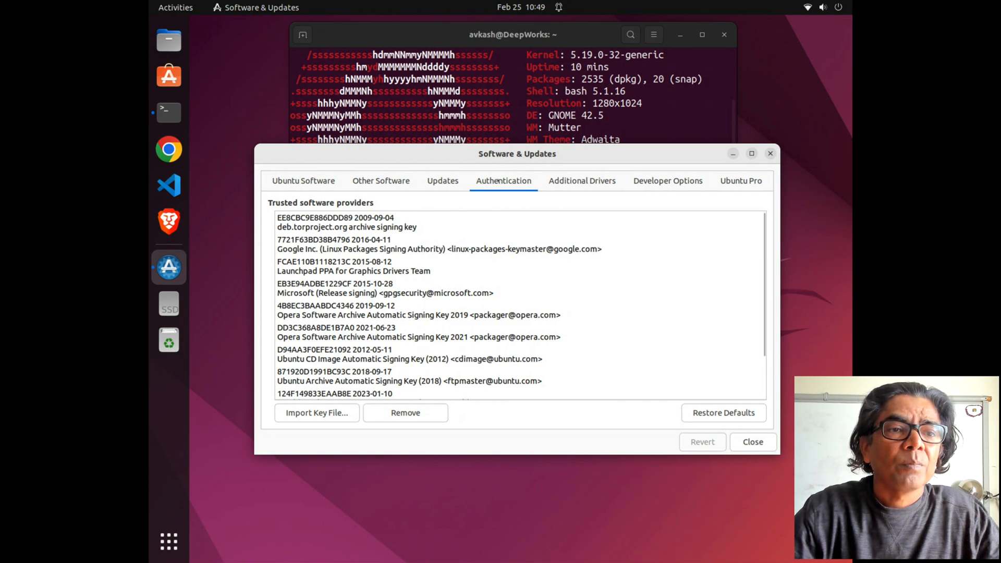
View Additional Drivers in Software & Updates, showing Nouveau active for the TITAN Xp
click(304, 181)
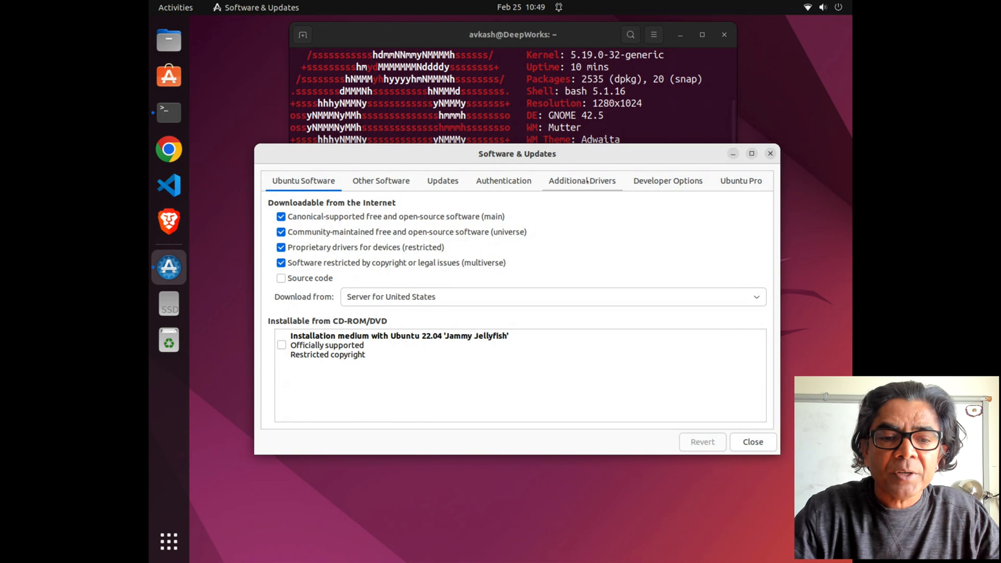
click(581, 181)
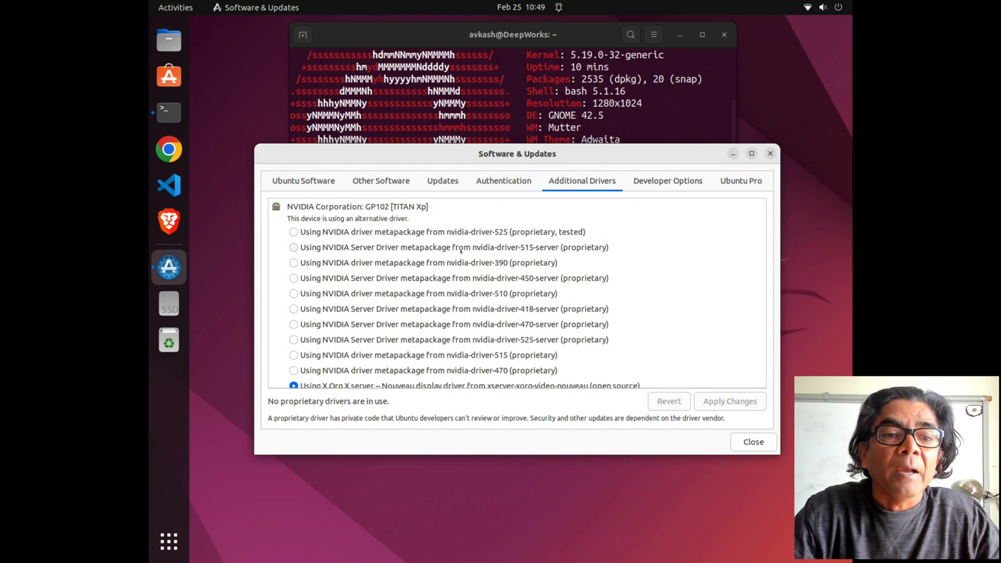
click(730, 401)
text(nvidia display driver)
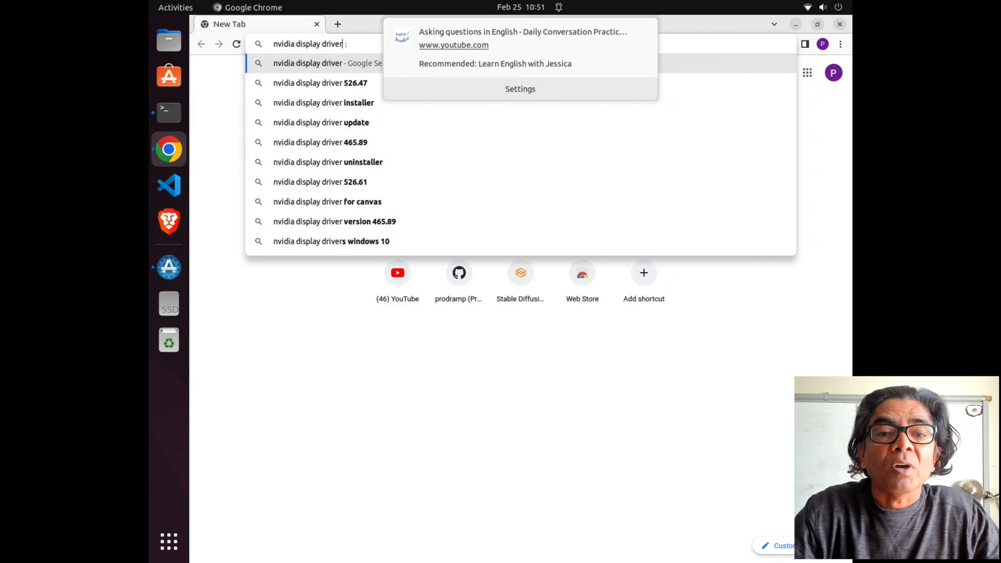
Search the web for 'nvidia display driver' and reach NVIDIA's Official Drivers page
key(Return)
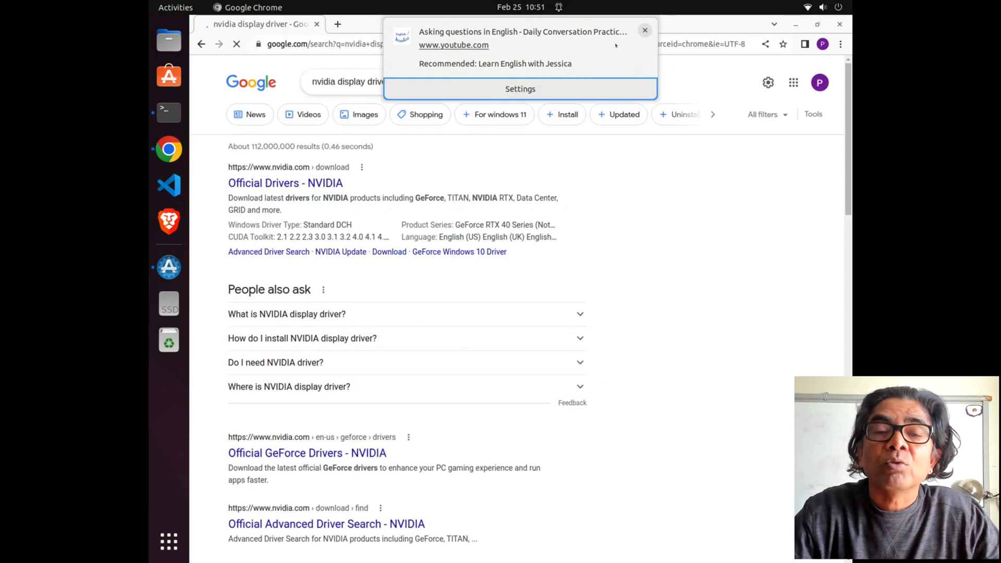
click(644, 30)
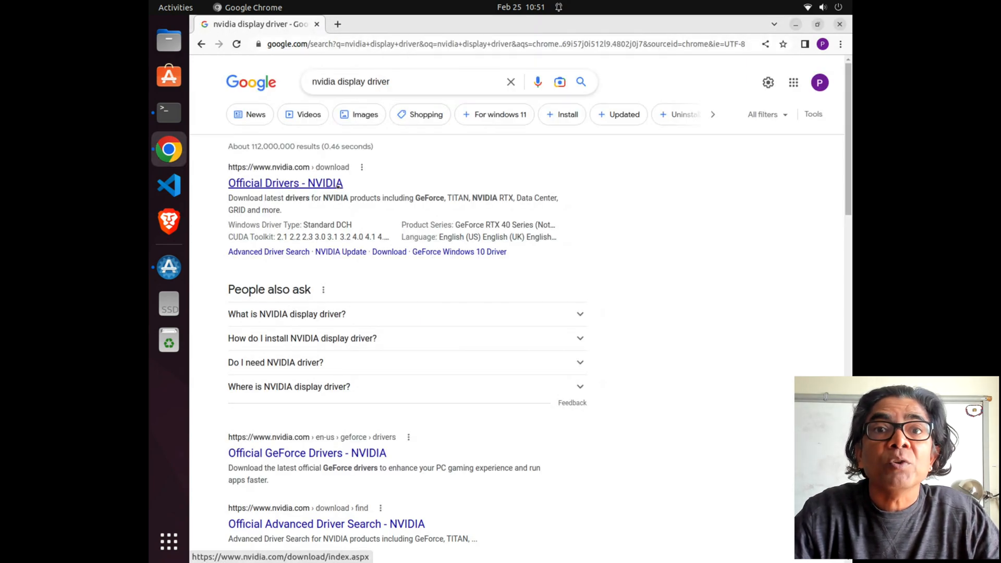
click(285, 184)
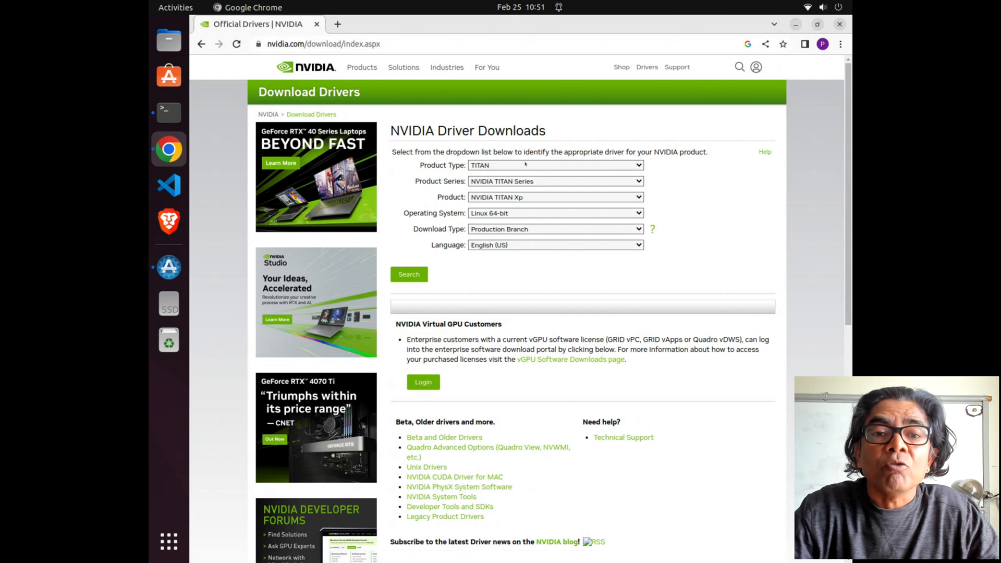
Search drivers for TITAN / TITAN Series / TITAN Xp, Linux 64-bit, Production Branch
click(554, 165)
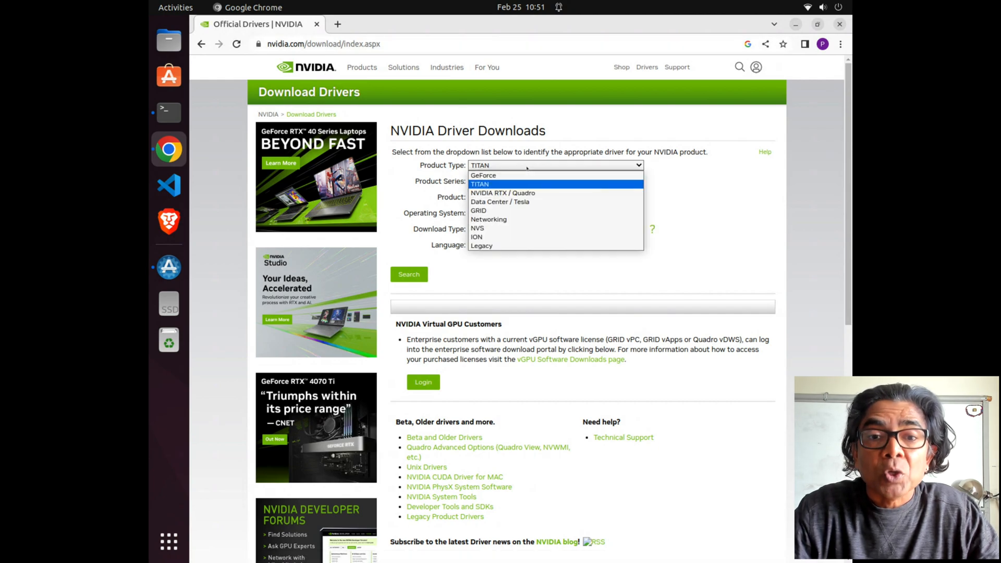
click(478, 184)
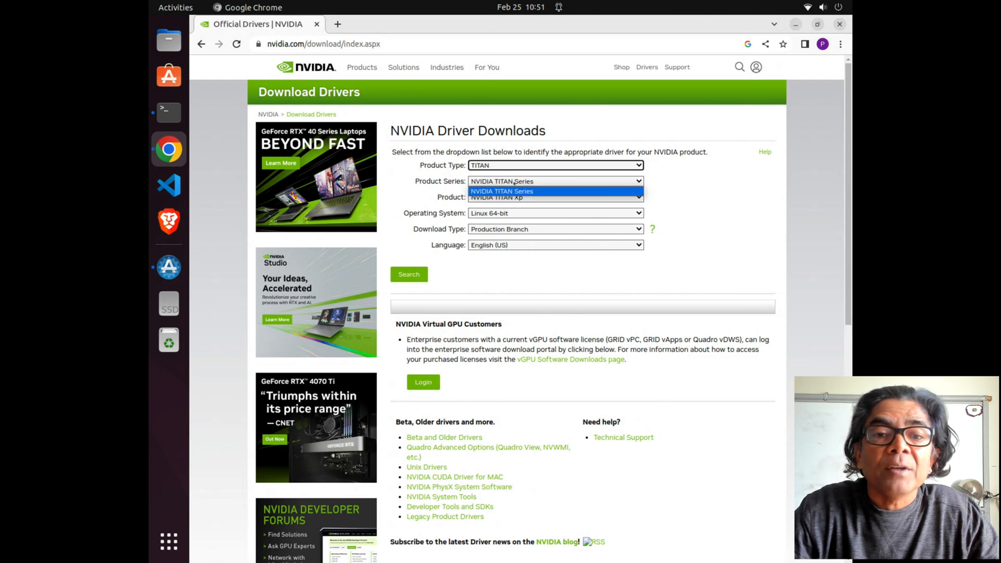
click(554, 197)
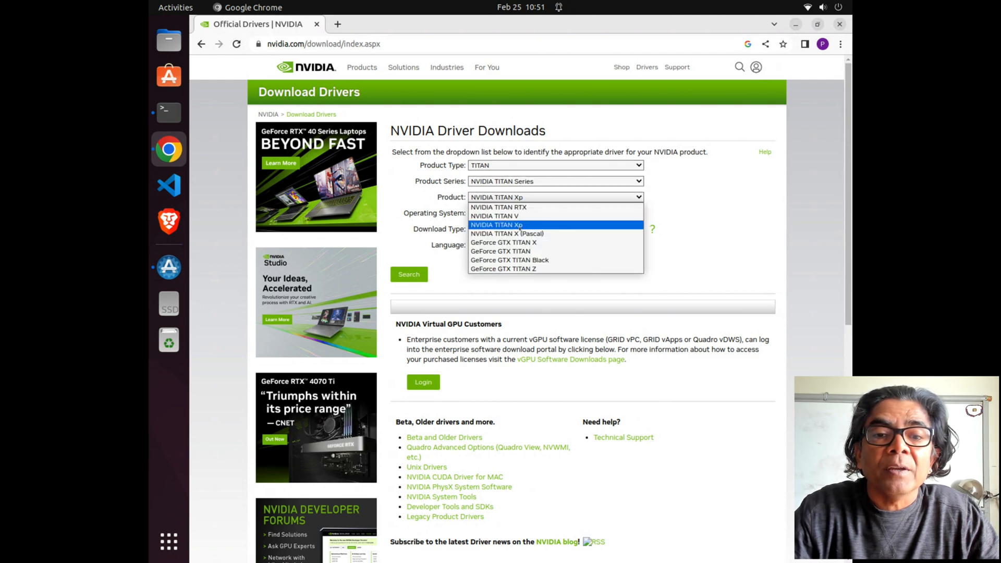
click(553, 213)
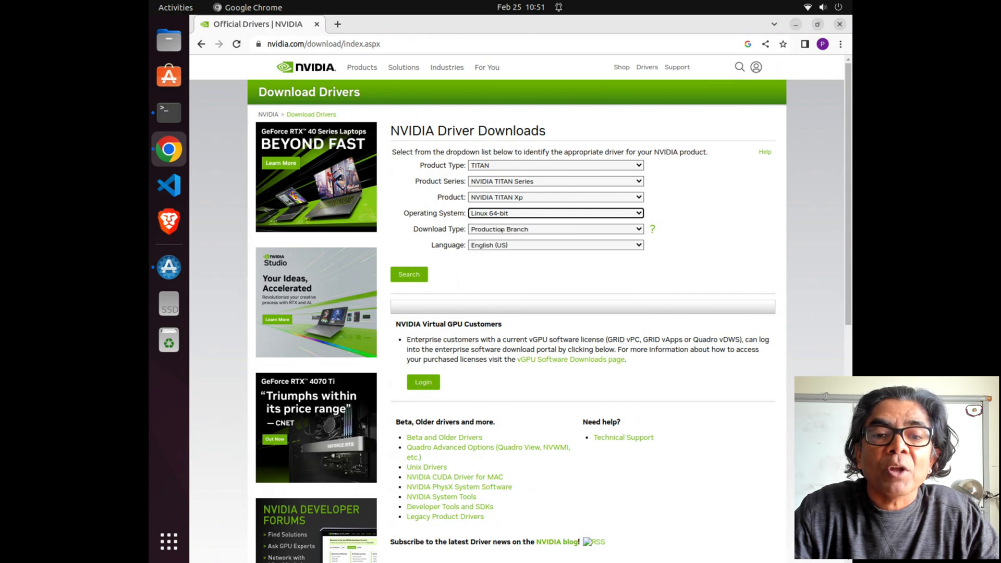
click(555, 229)
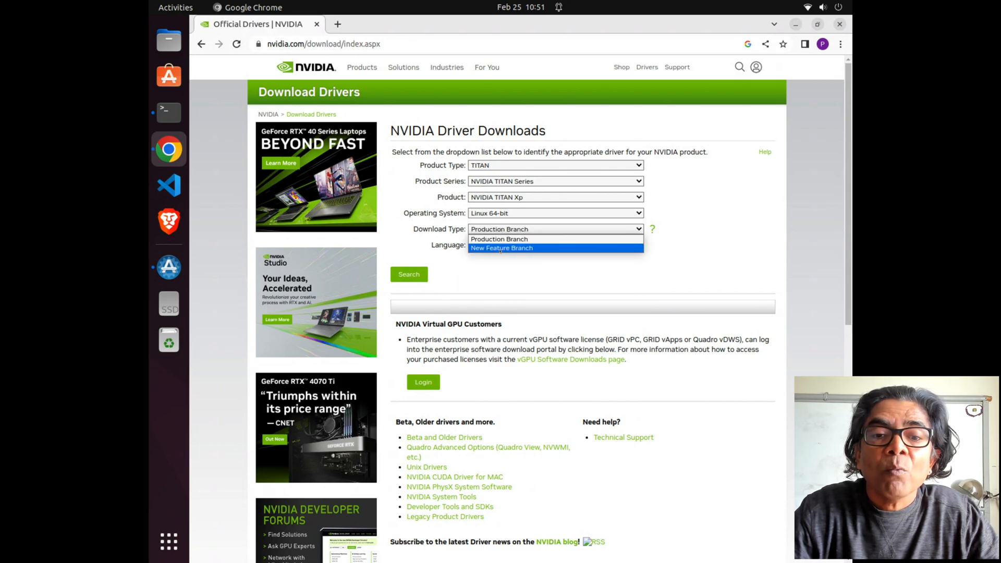
click(499, 239)
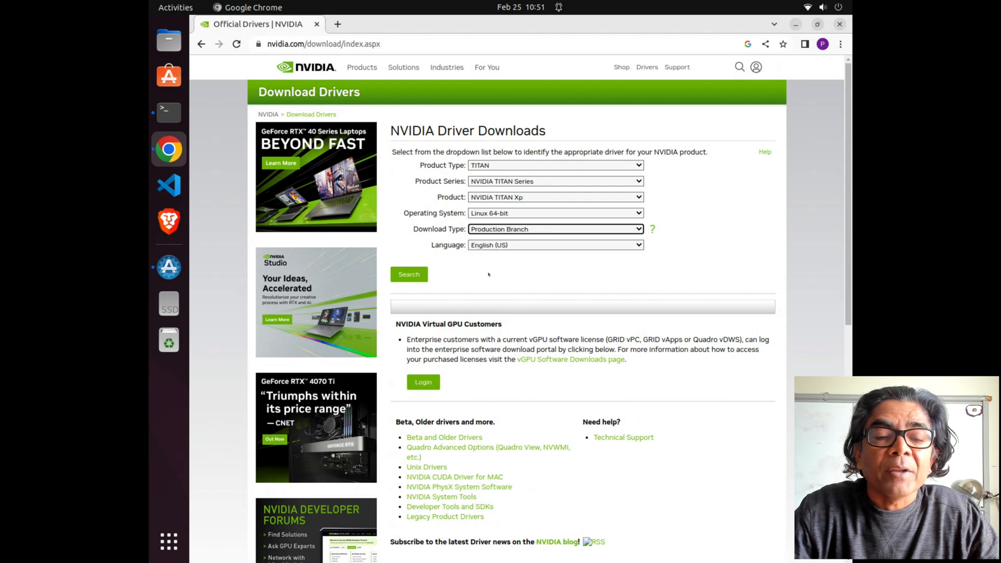
click(409, 275)
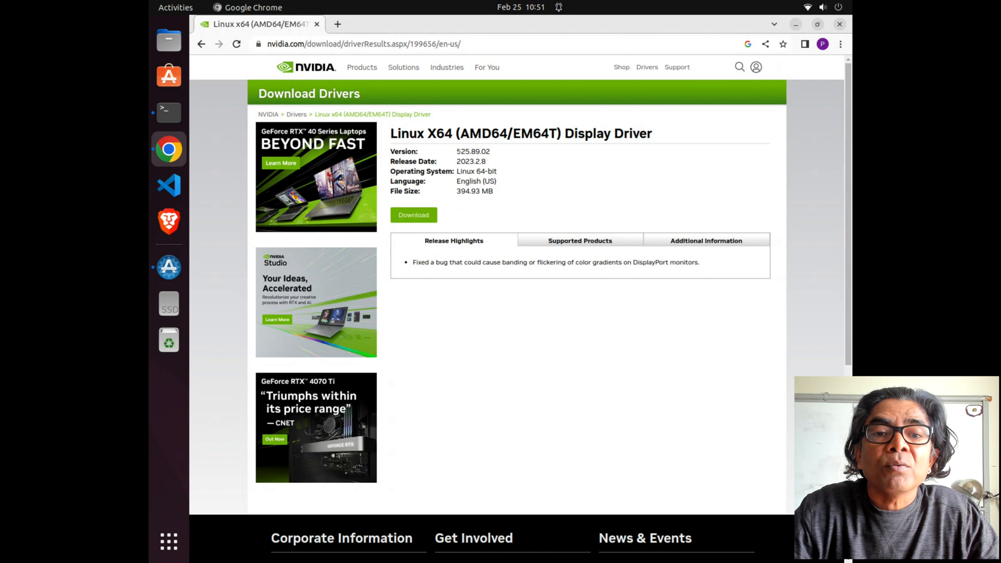
Download the 525.89.02 .run installer, keeping it despite the harmful-file warning, and return to Terminal
double_click(464, 152)
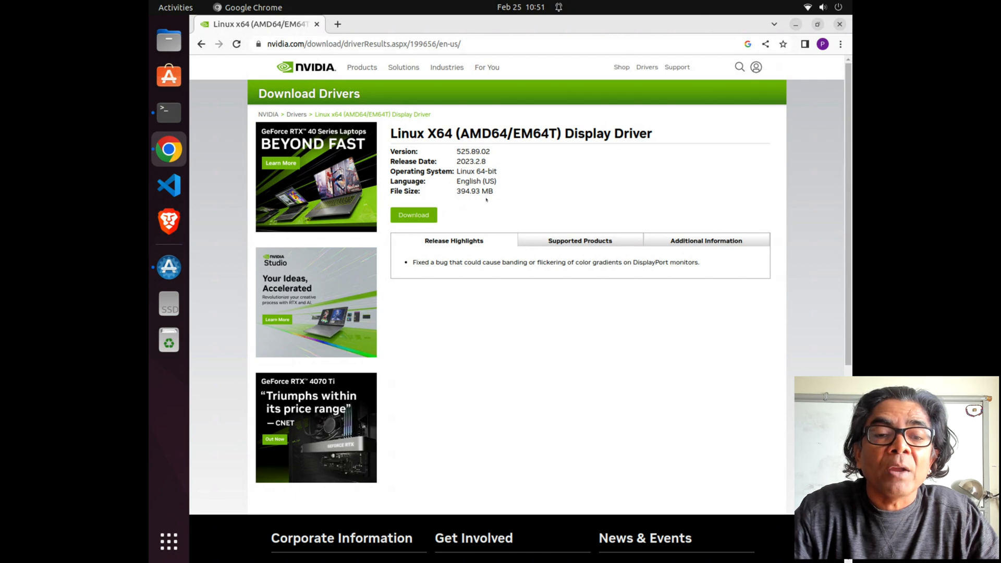
click(413, 215)
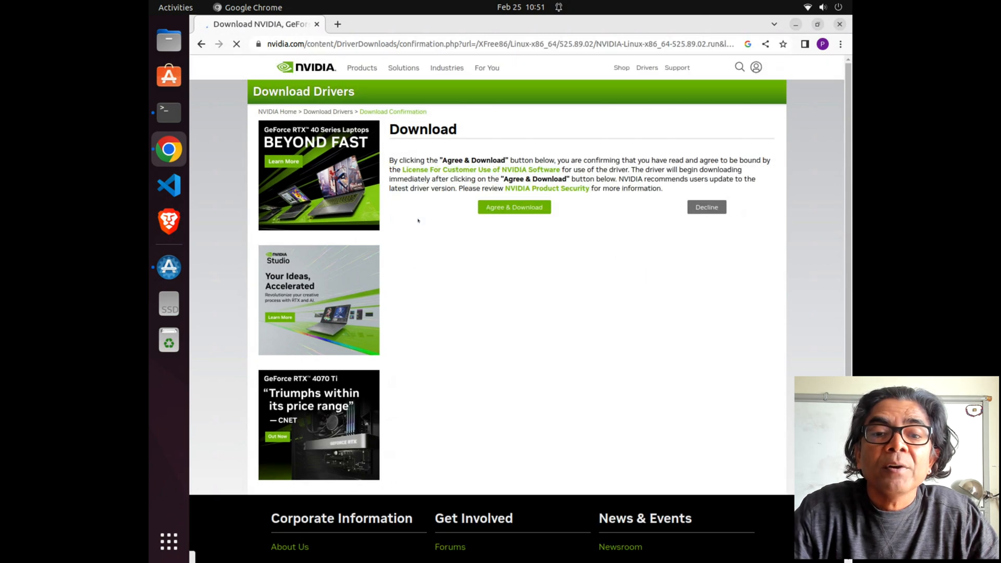
click(514, 207)
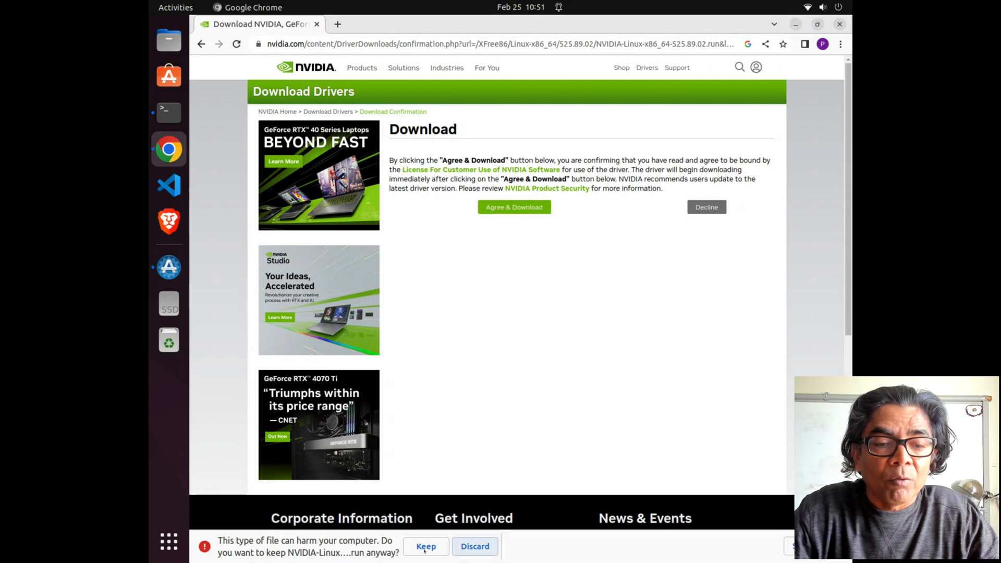
click(425, 546)
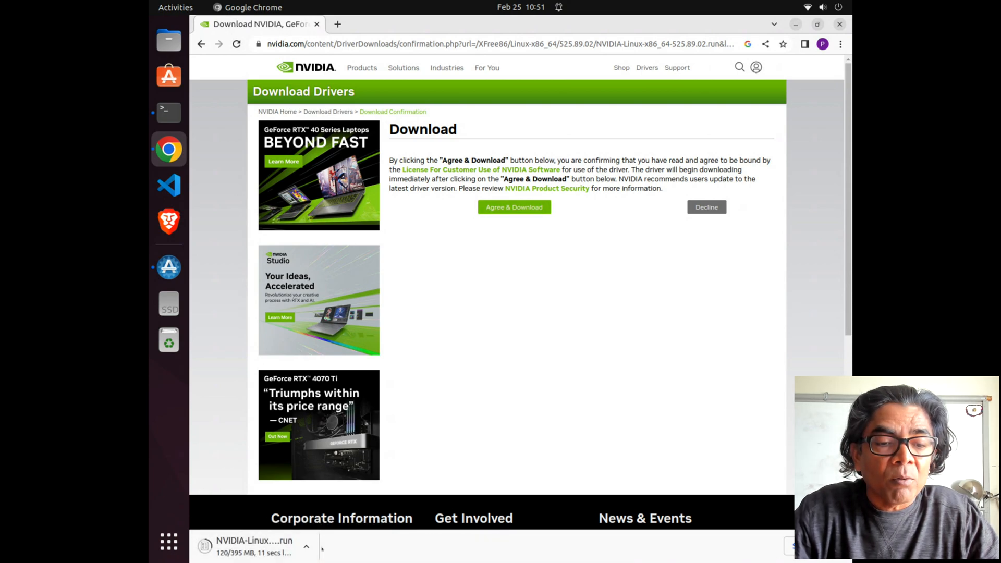
click(169, 113)
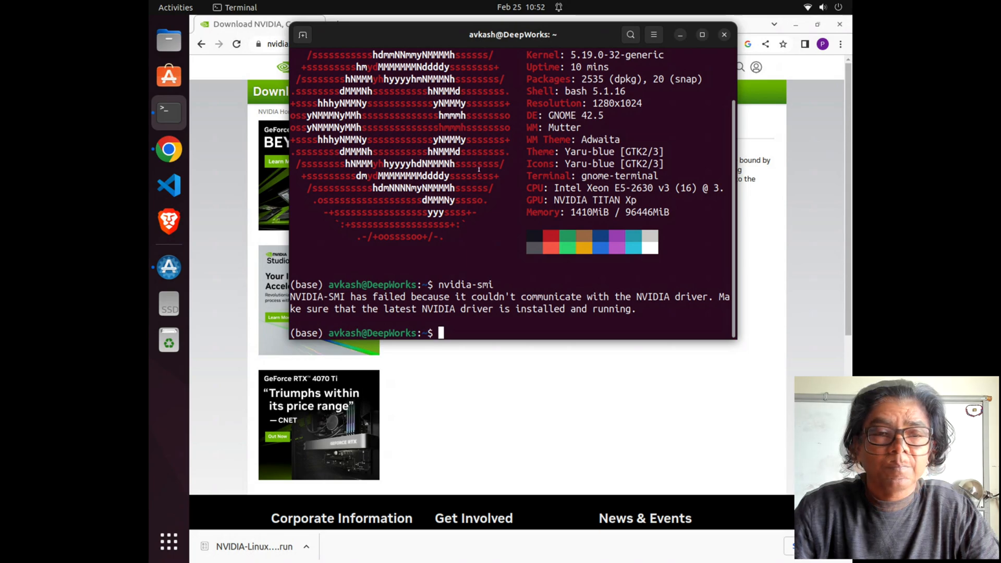
List Downloads/NVIDIA-Linux-x86_64-525.89.02.run and rerun nvidia-smi, which still fails
text(ll Downloads/NVIDIA-Linux-x86_64-525.89.02.run)
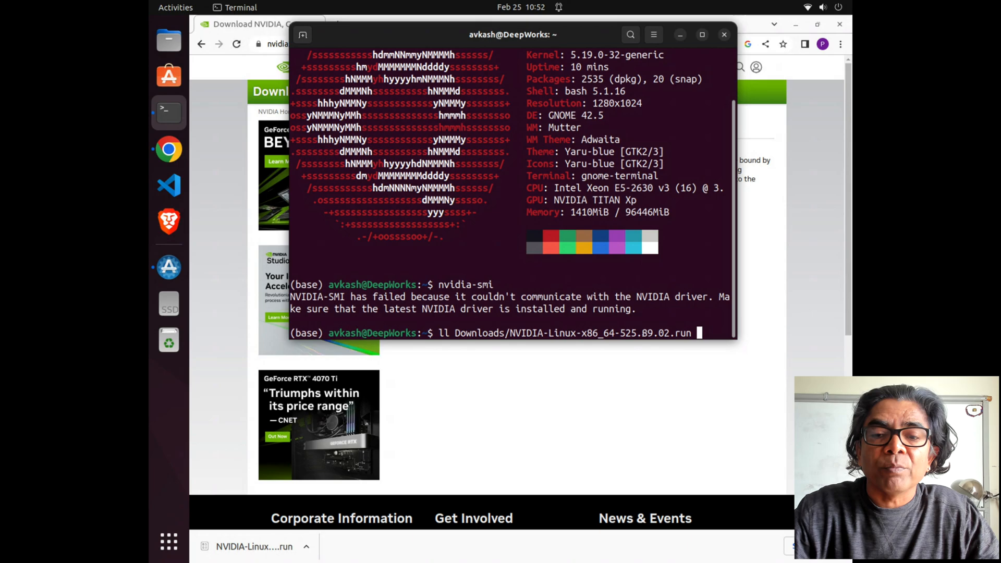
key(Return)
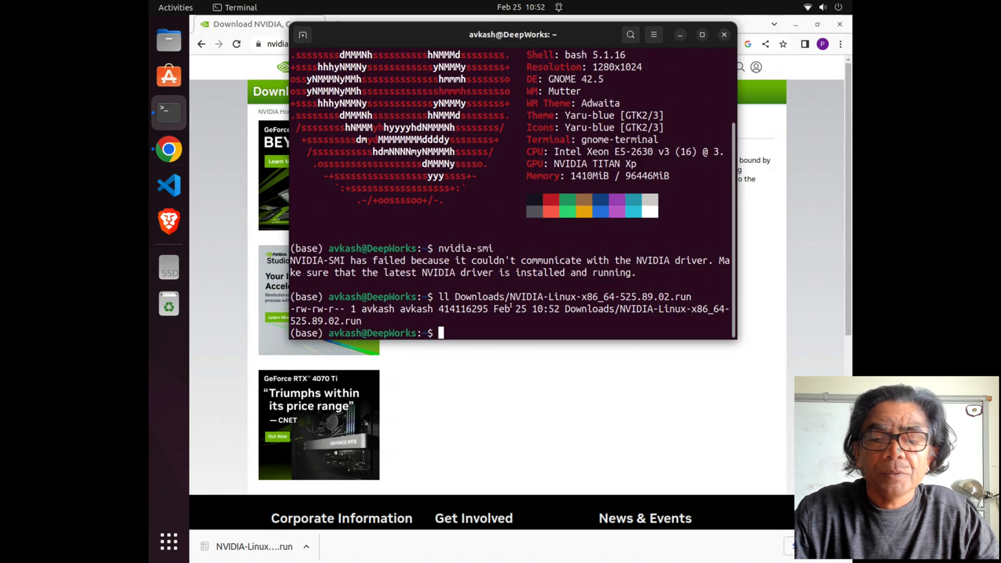
key(Return)
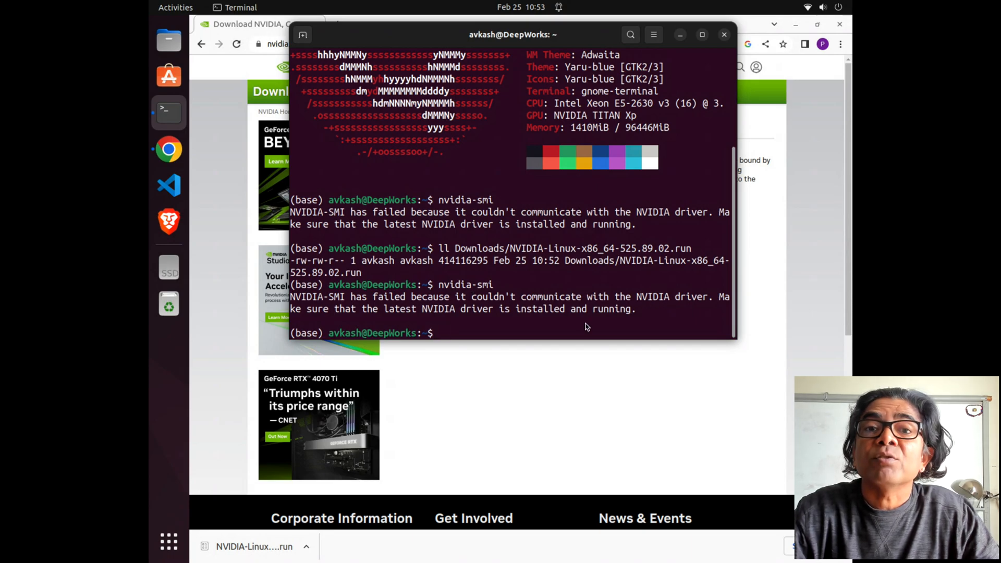
Restart the computer with sudo reboot
text(reboot)
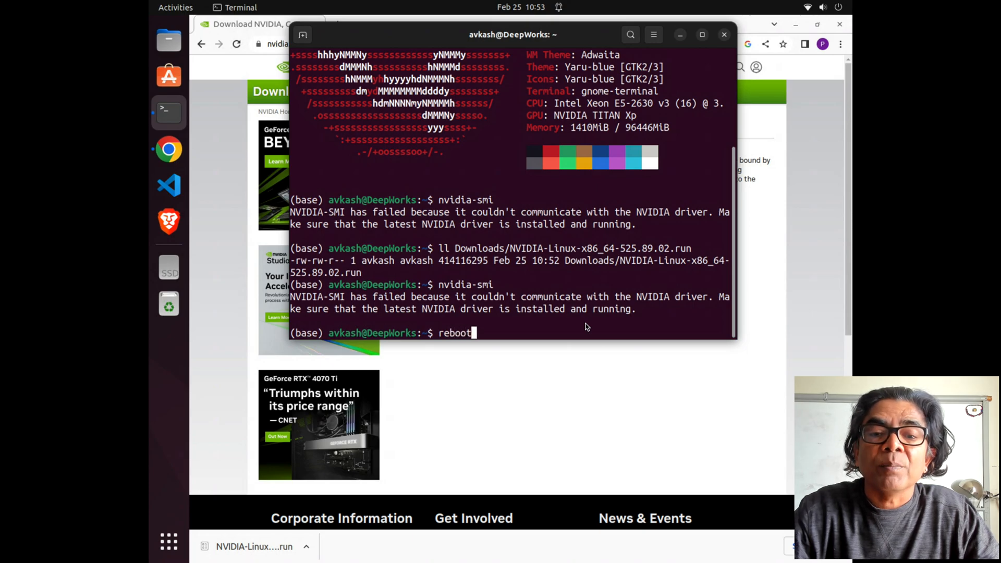
text(sudo)
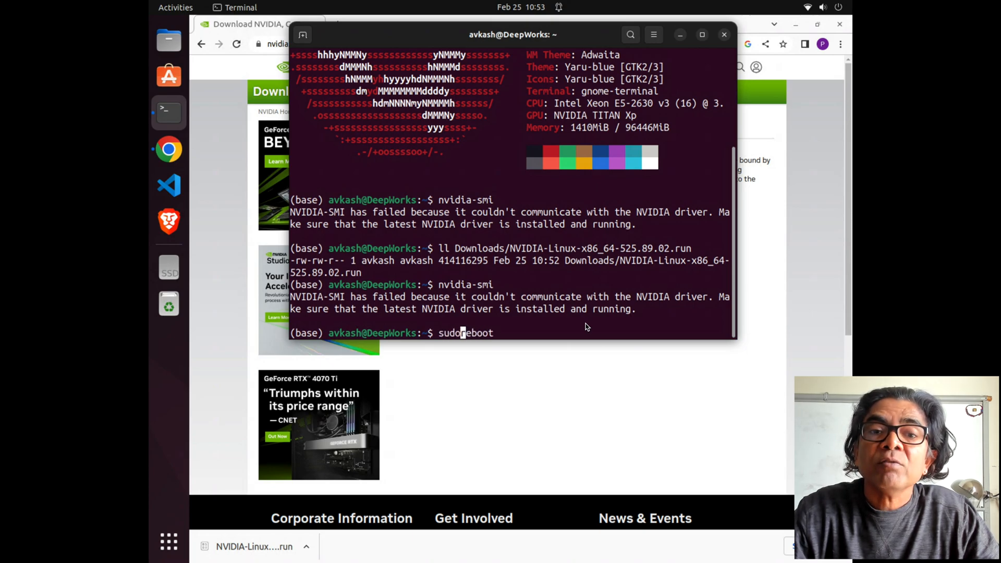
key(Return)
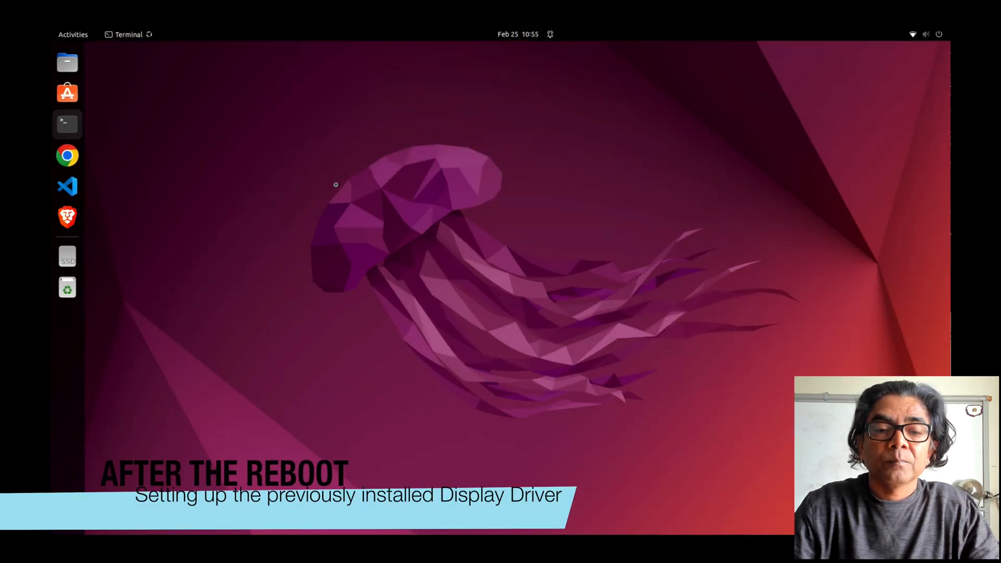
Run nvidia-smi in a new terminal, showing the TITAN Xp on driver 525.85.05
click(66, 125)
text(neofetc)
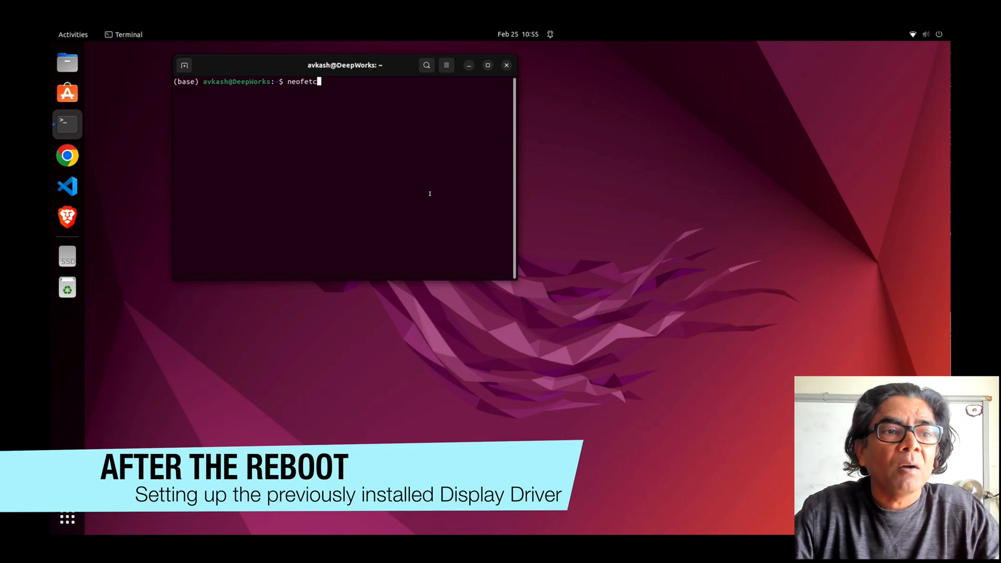
key(Return)
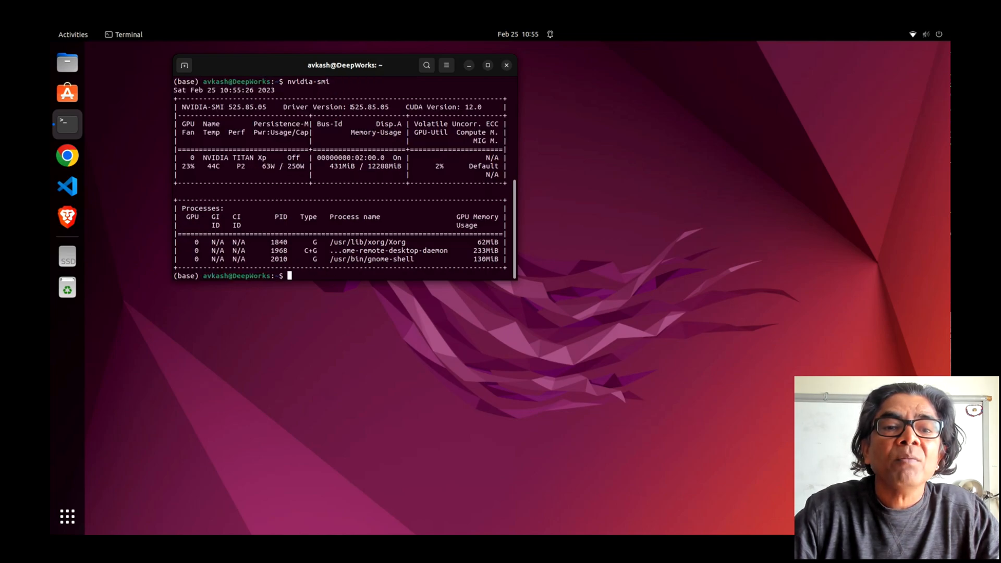
double_click(369, 106)
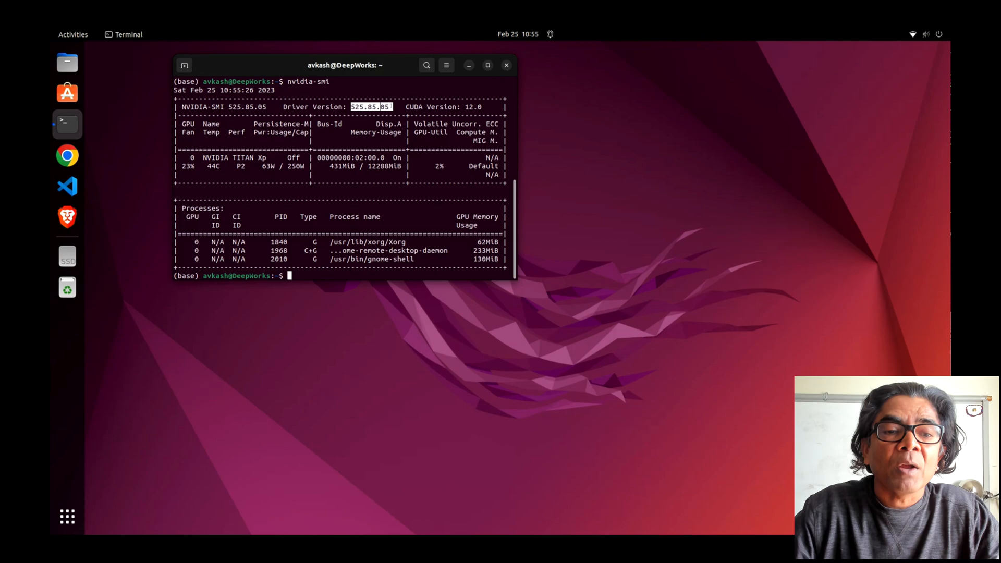
List Downloads/NVIDIA-Linux-x86_64-525.89.02.run to confirm the installer is present
text(neofetch)
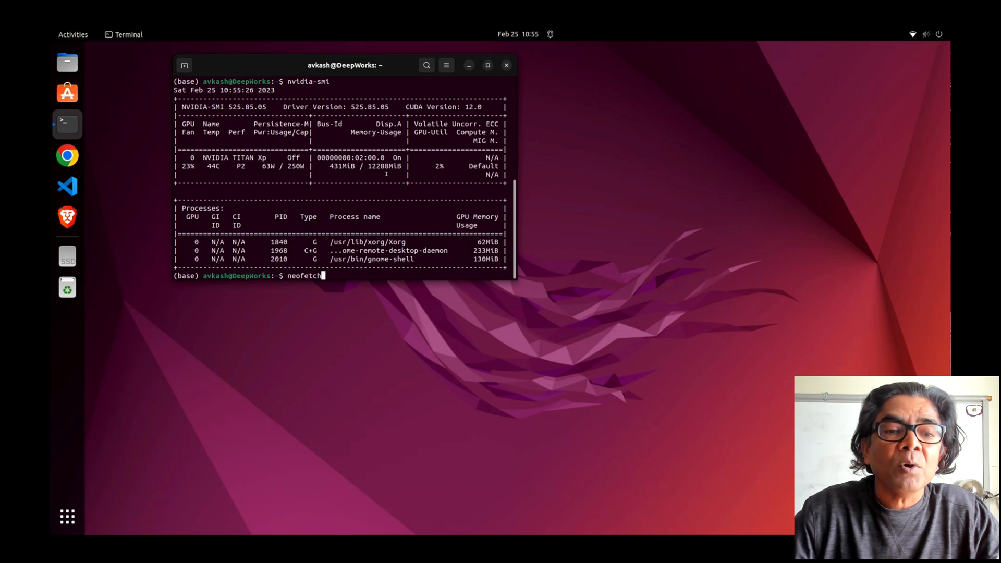
text(ll Downloads/NVIDIA-Linux-x86_64-525.89.02.run)
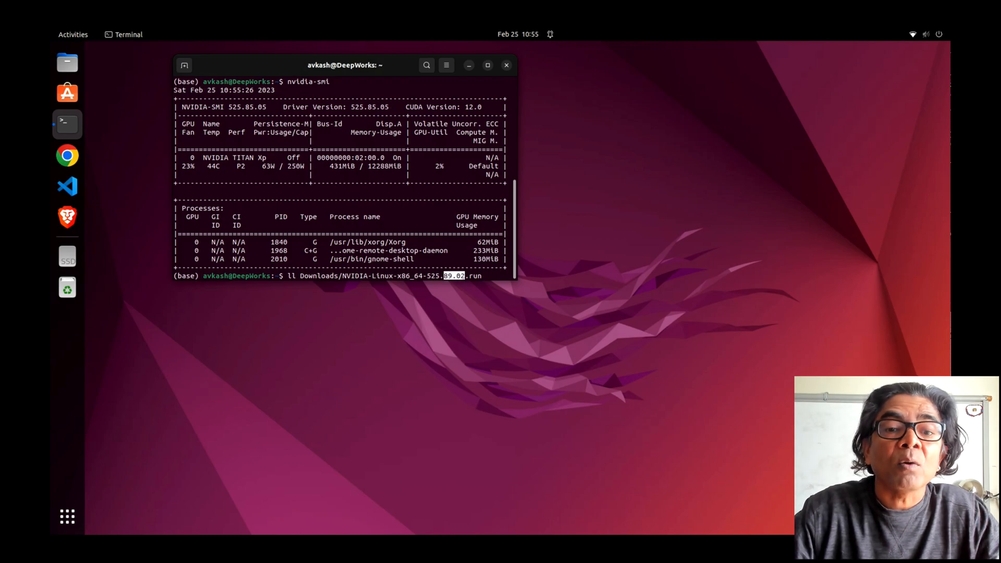
key(Return)
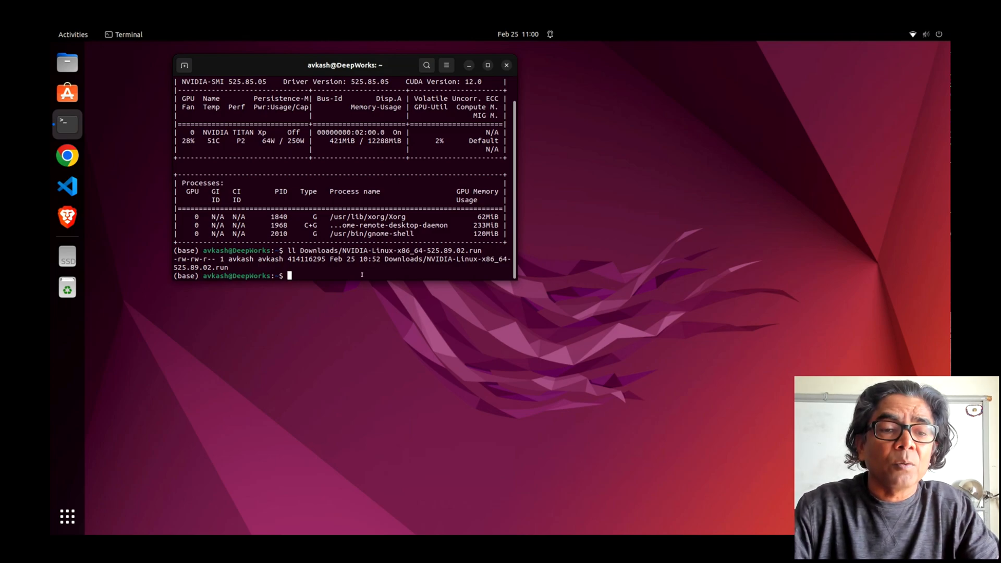
In Downloads, chmod 777 the 525.89.02 installer and list it to verify the new permissions
key(Return)
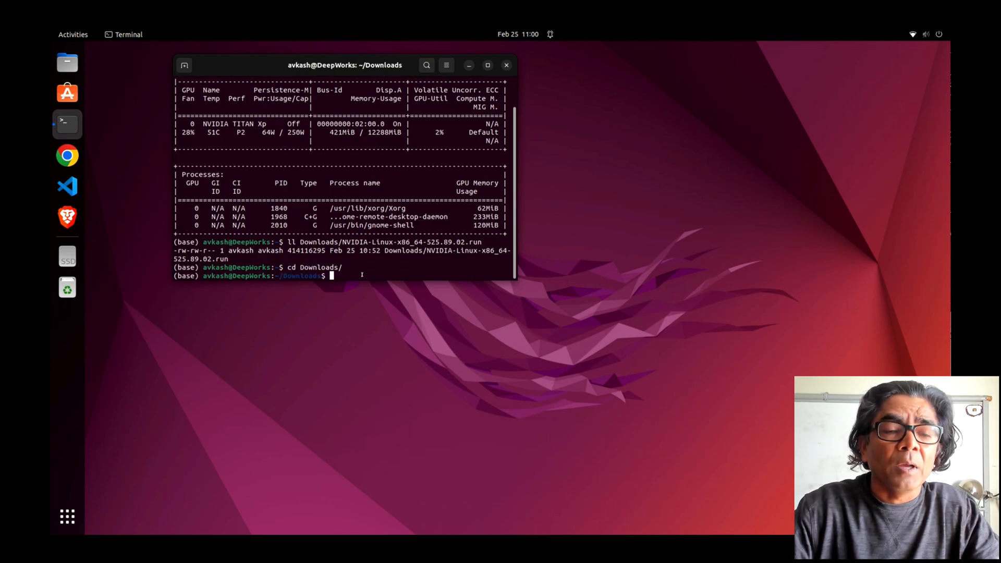
text(ll)
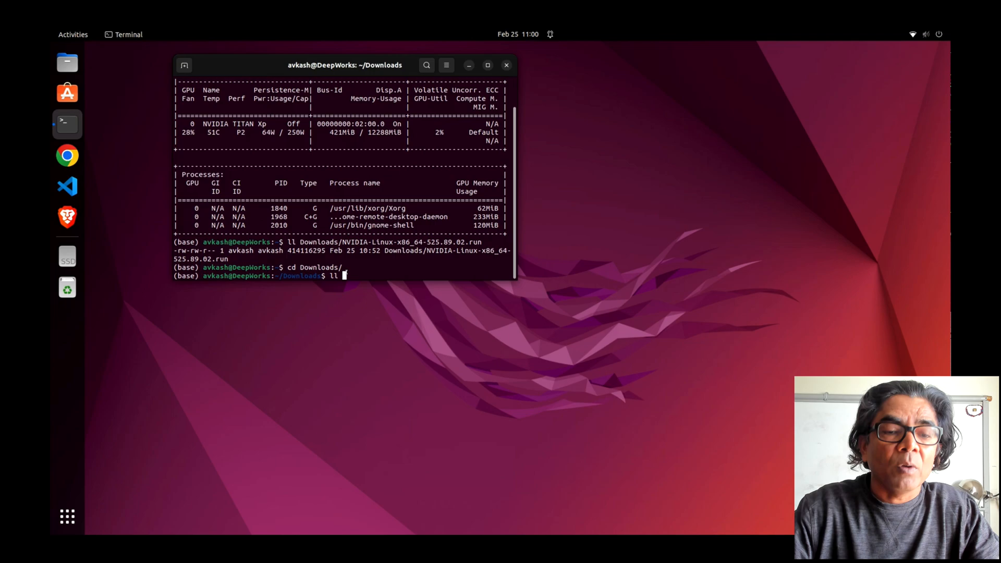
text(chmod)
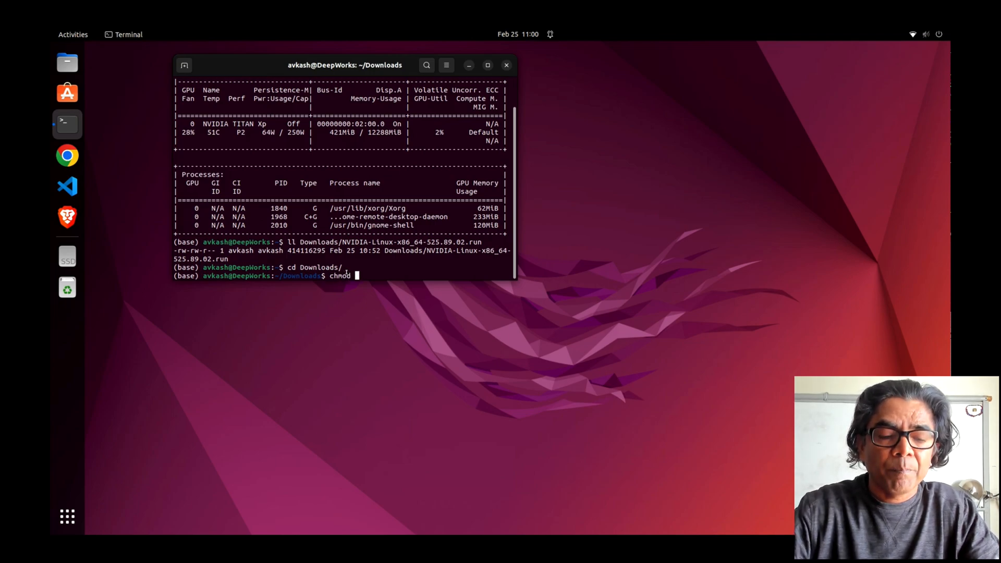
text(777)
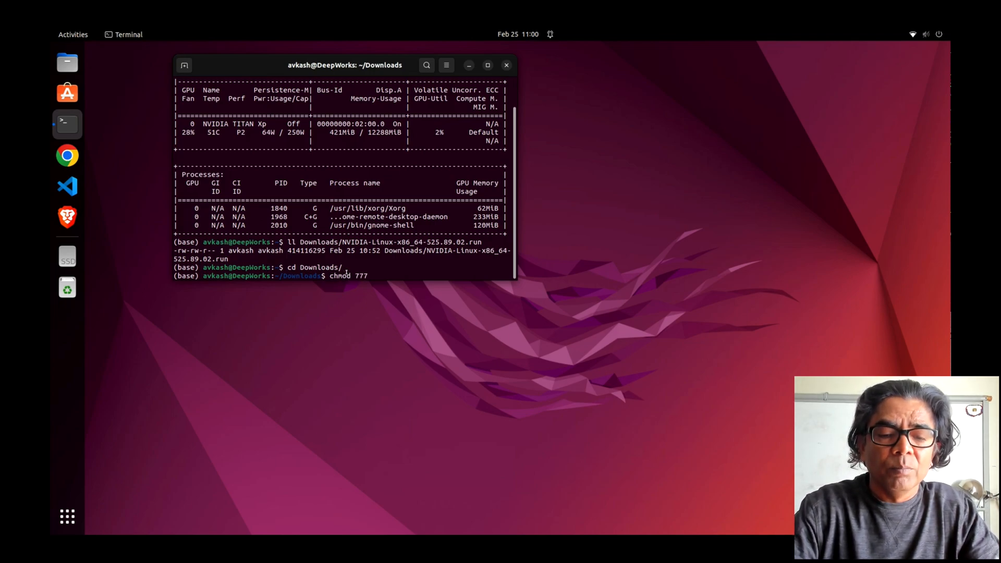
text(NVIDIA-Linux-x86_64-525.89.02.run)
text(ll)
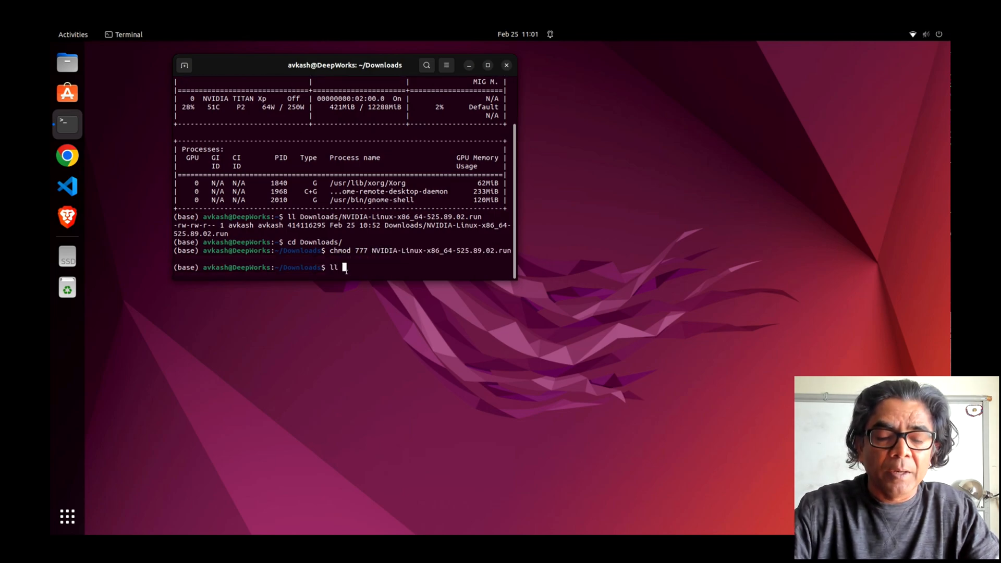
key(Return)
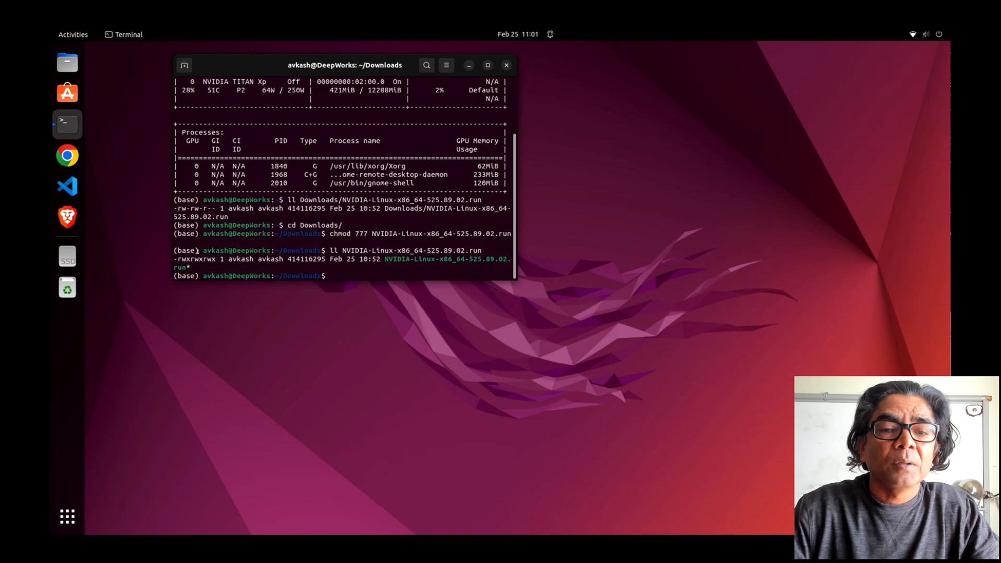
Run ./NVIDIA-Linux-x86_64-525.89.02.run and acknowledge the must-run-as-root error
text(./N)
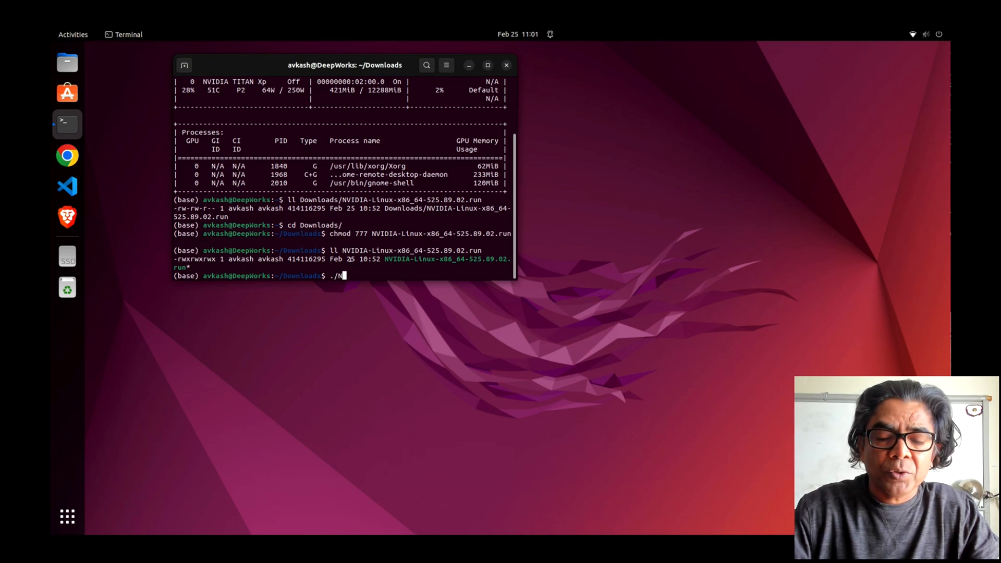
key(Return)
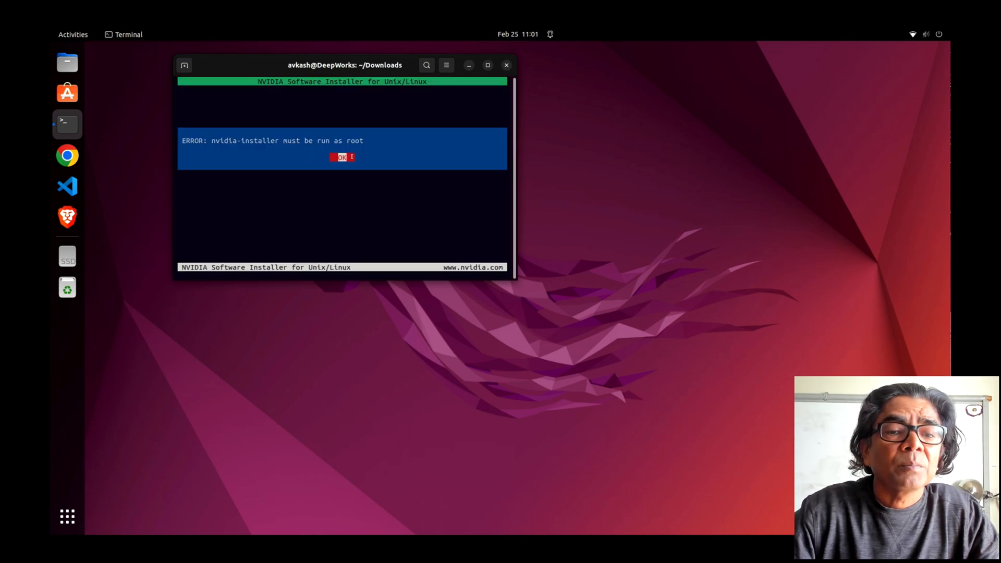
click(341, 158)
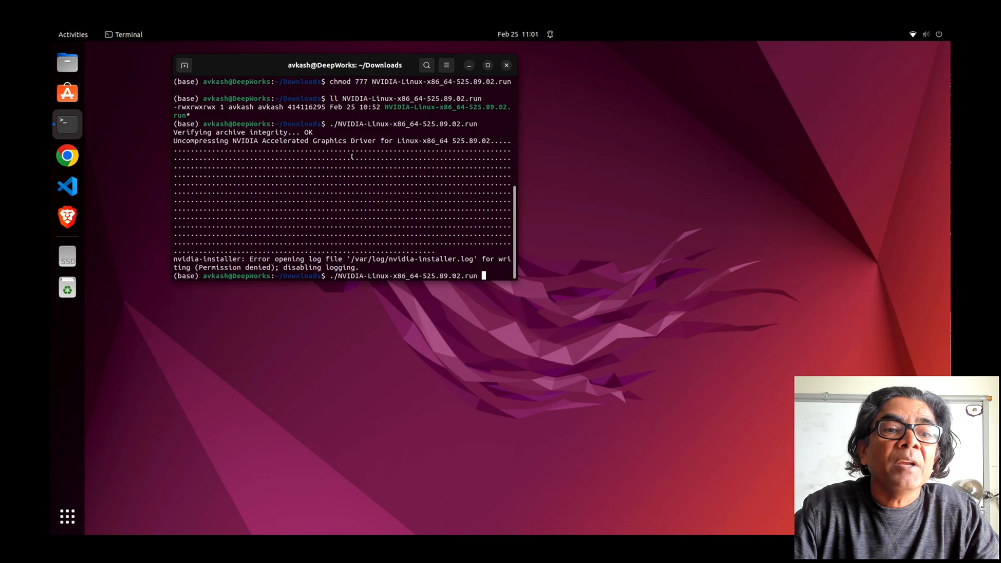
Run the installer with sudo and acknowledge the loaded nvidia-uvm module and installation failed errors
text(sudo)
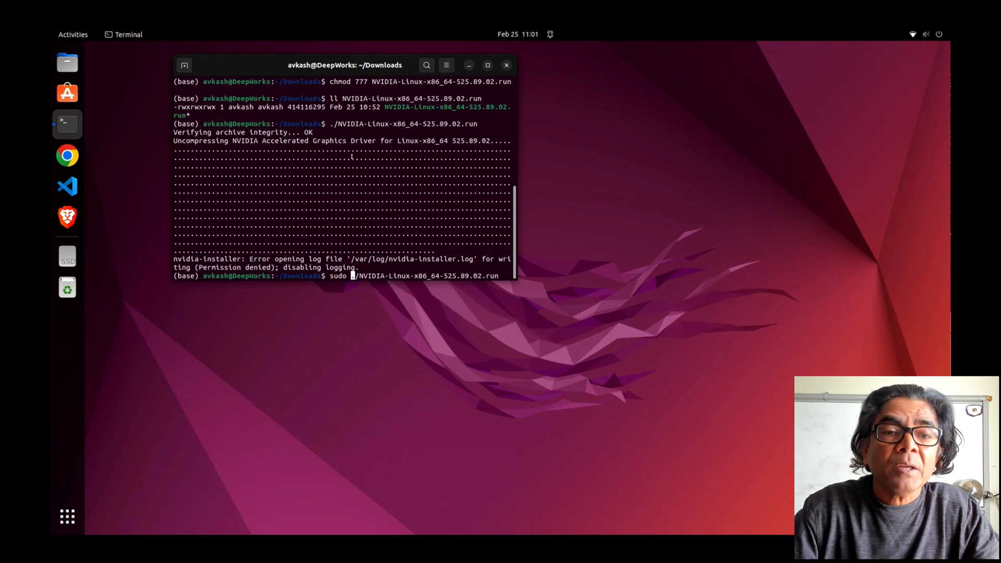
key(Return)
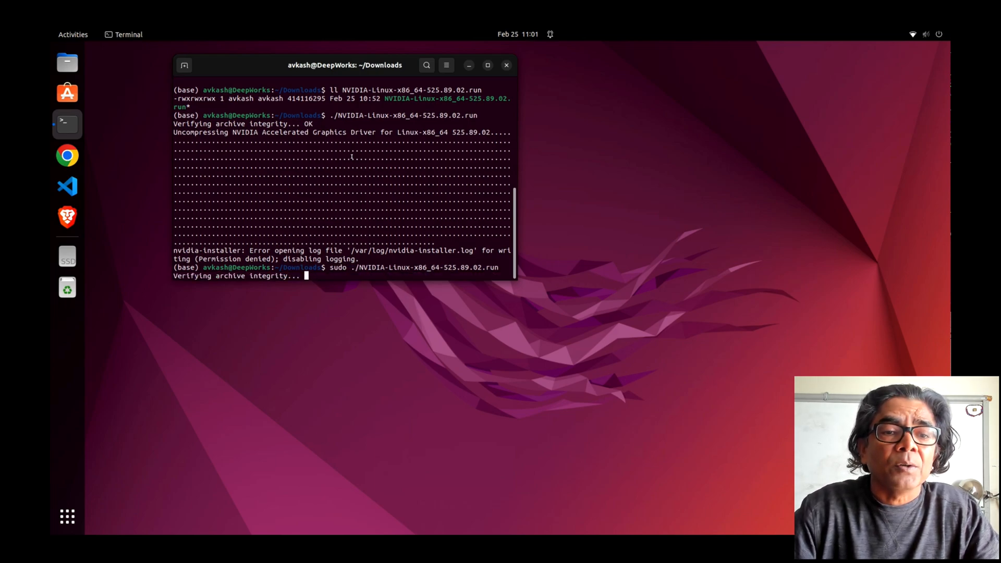
scroll(down, 3)
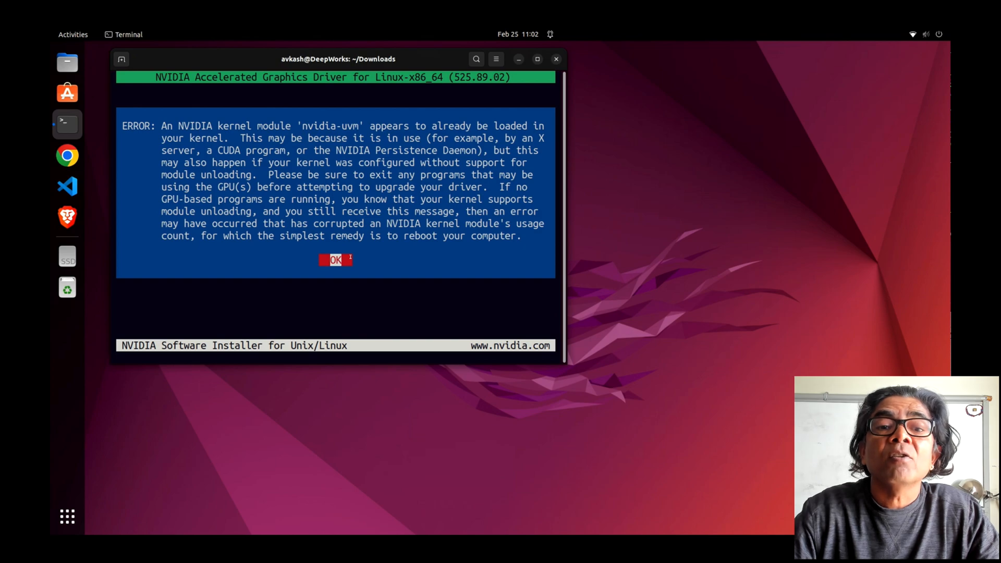
click(335, 260)
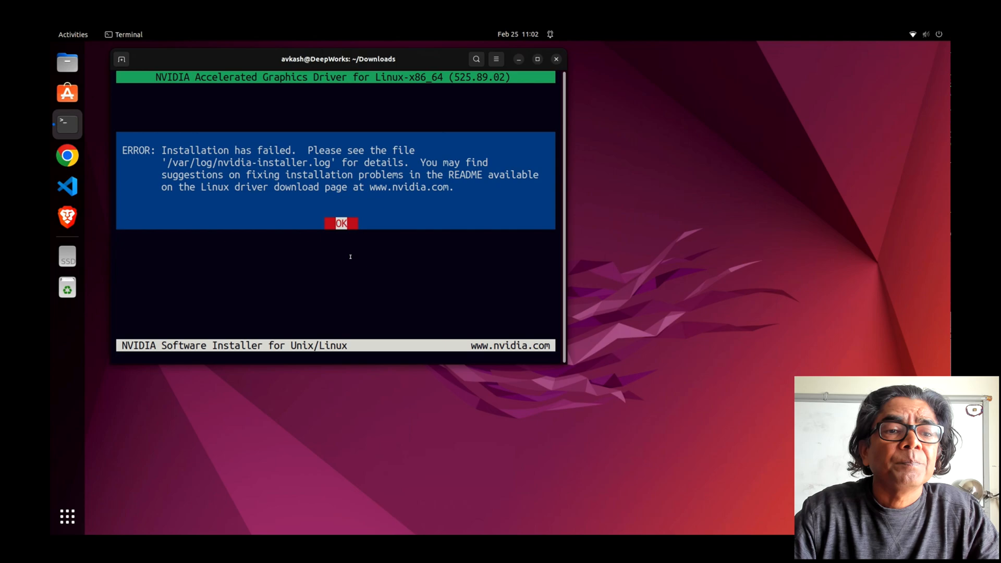
click(341, 223)
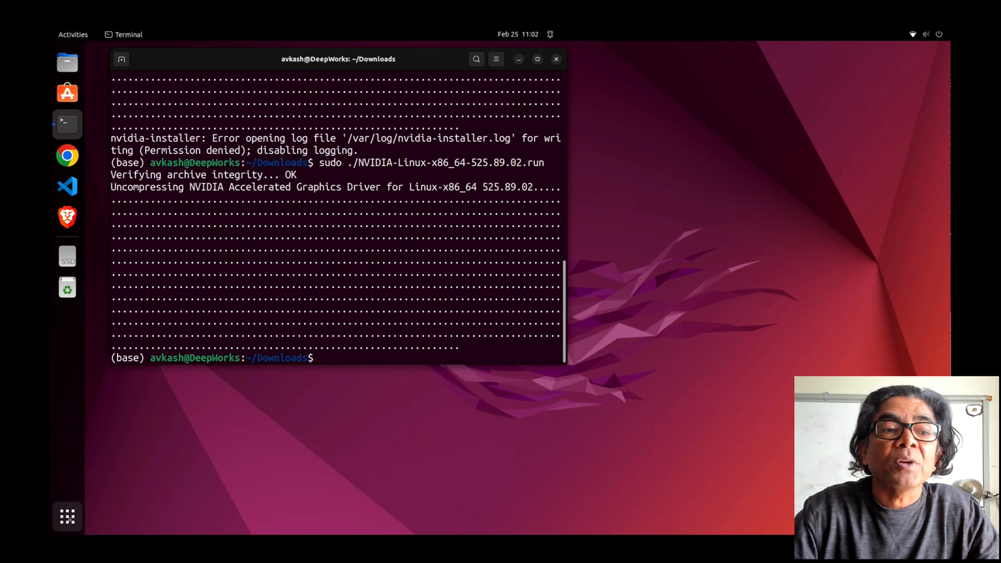
mouse_move(613, 267)
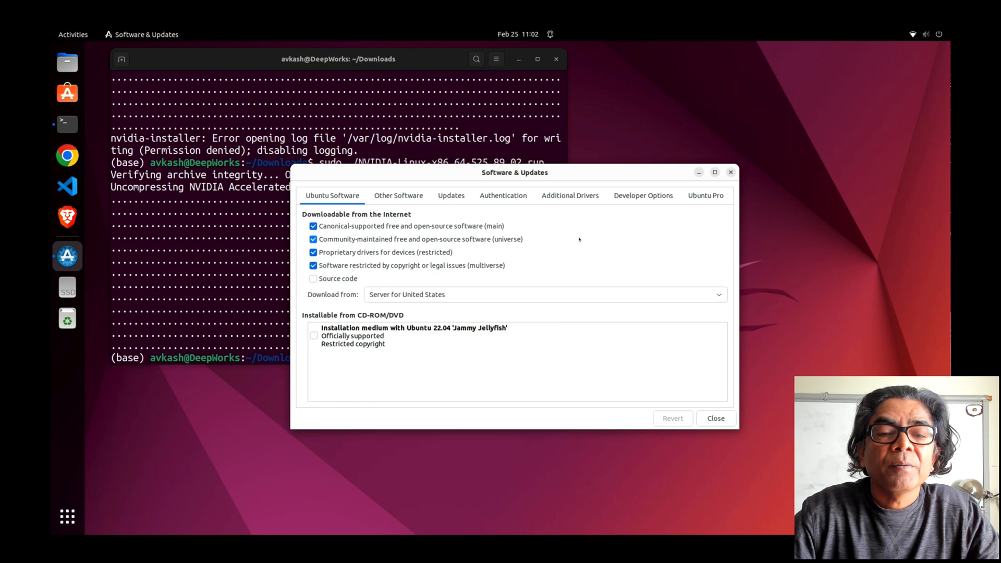
Apply the X.Org Nouveau driver in Additional Drivers, authenticate, and close the window
click(569, 195)
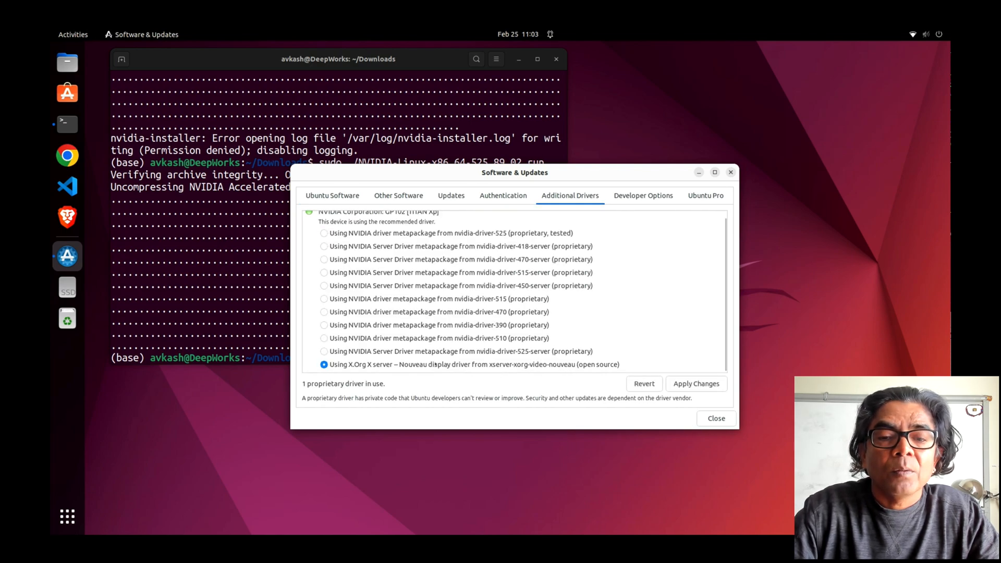
click(696, 384)
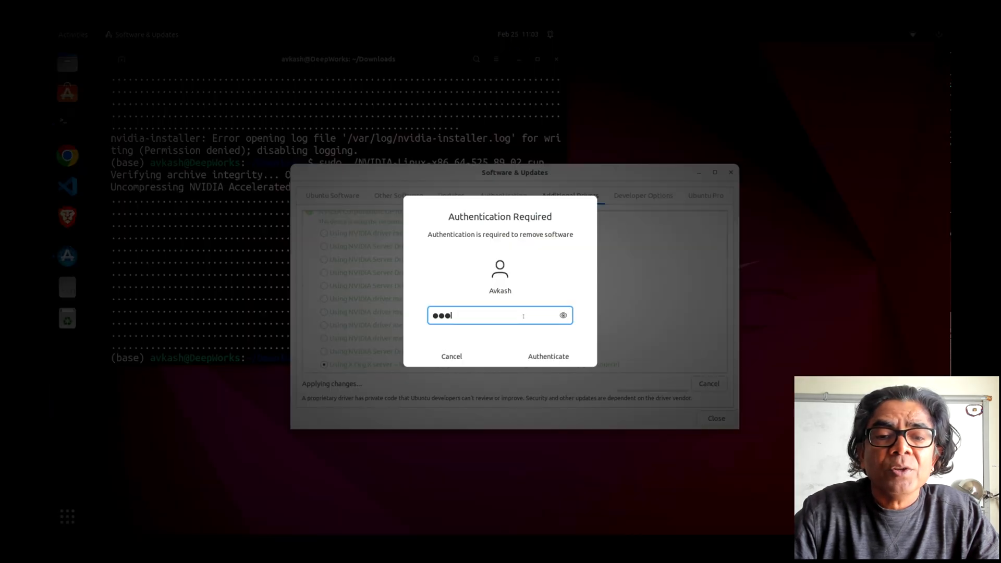
click(548, 357)
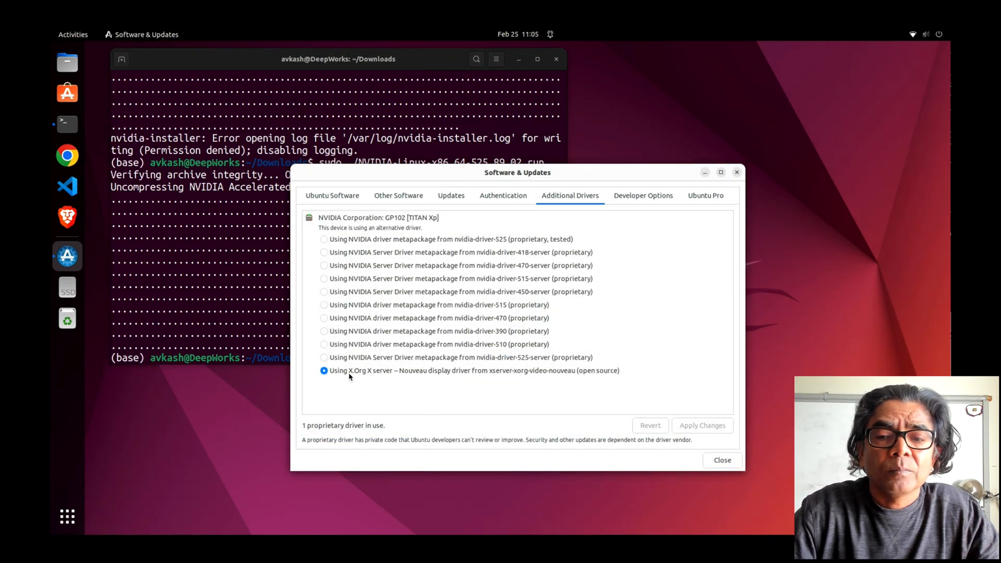
mouse_move(767, 452)
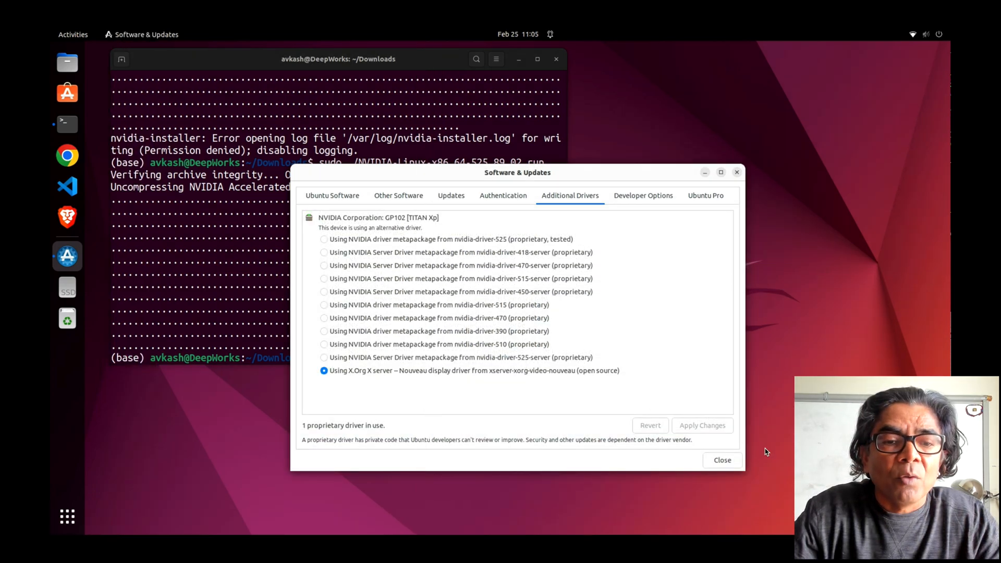
click(722, 460)
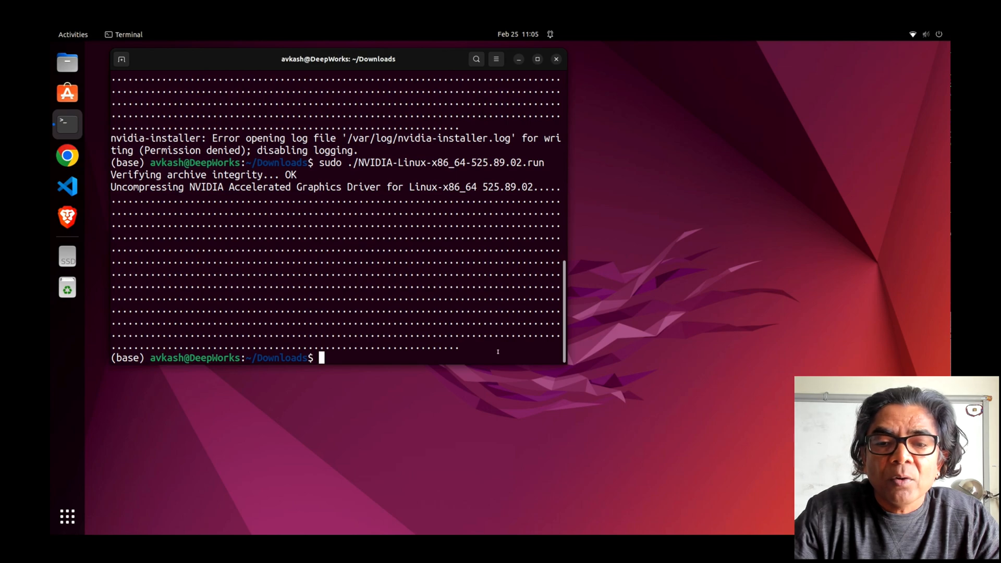
Run nvidia-smi, rerun sudo ./NVIDIA-Linux-x86_64-525.89.02.run and dismiss the nvidia-uvm loaded-module error
text(nvidia-smi)
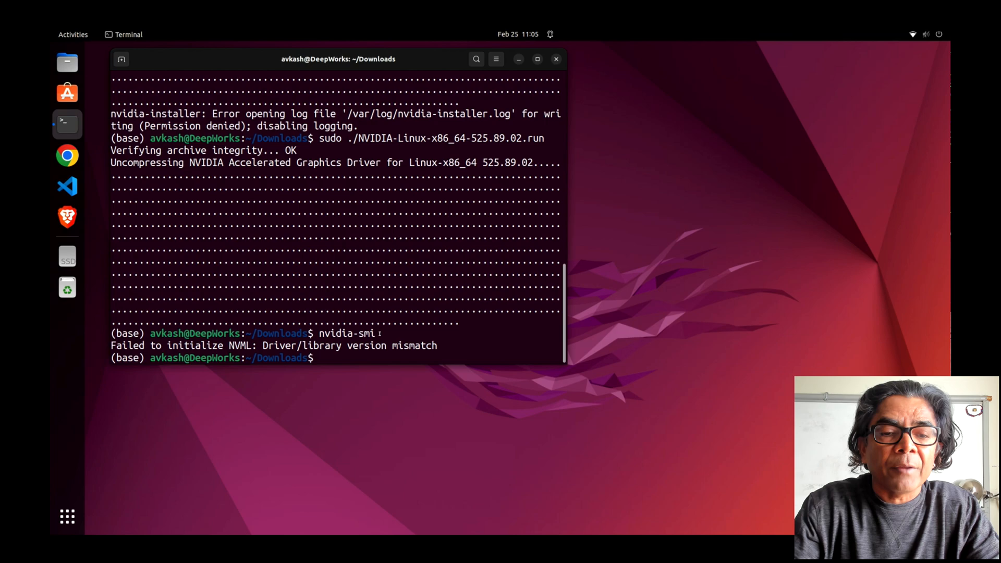
double_click(349, 334)
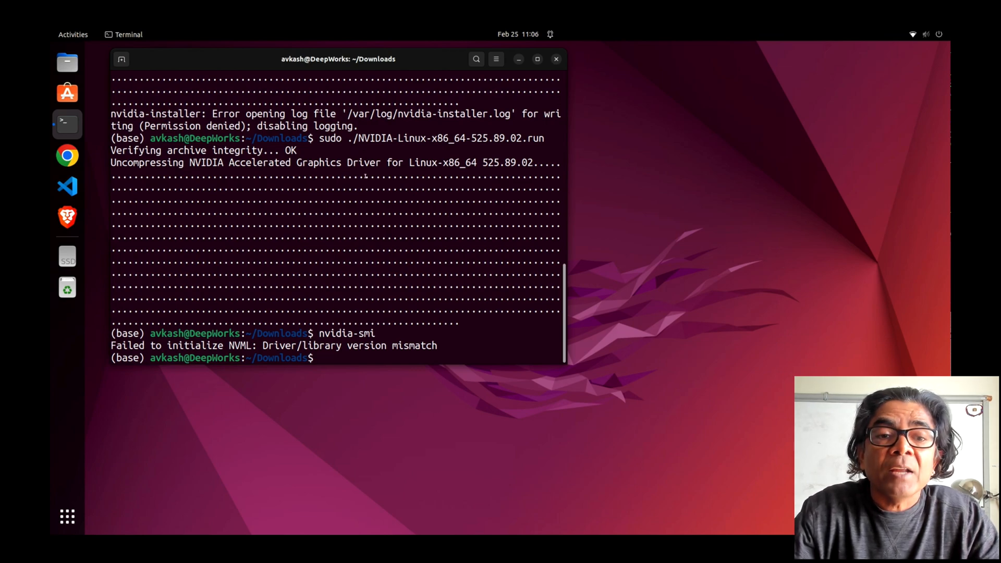
text(sudo ./NVIDIA-Linux-x86_64-525.89.02.run)
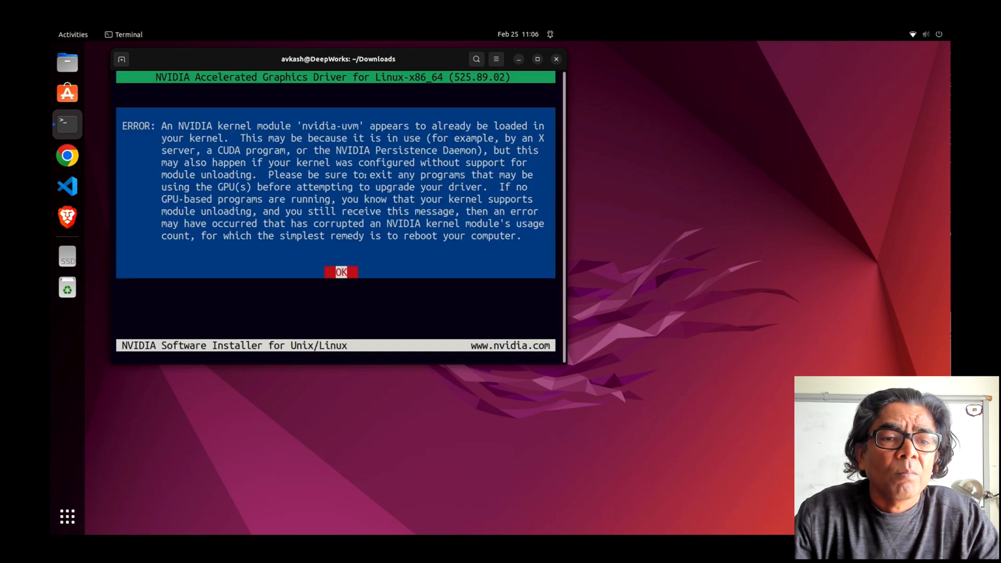
click(341, 272)
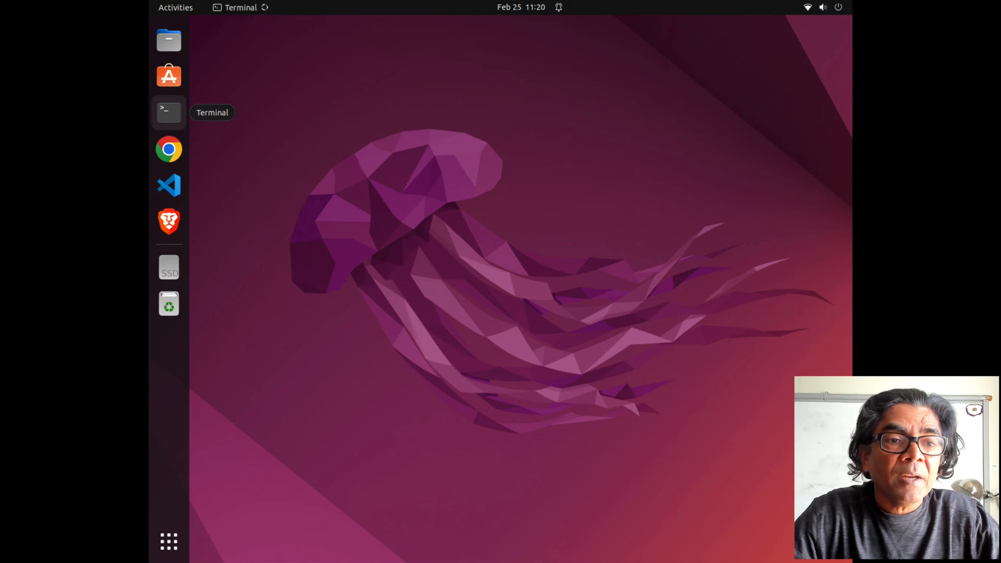
Start a Terminal after the restart and move into the Downloads folder
click(169, 113)
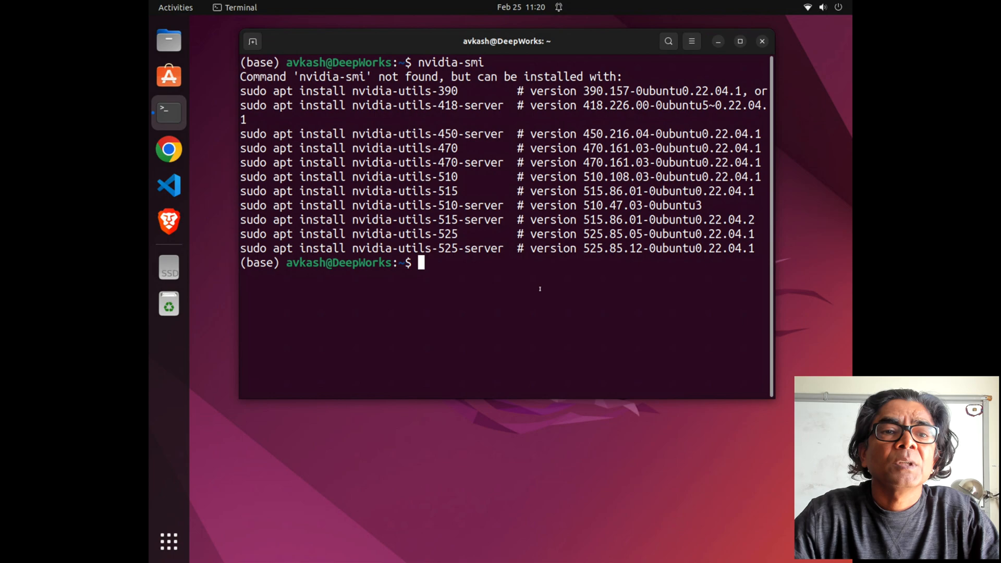
text(c)
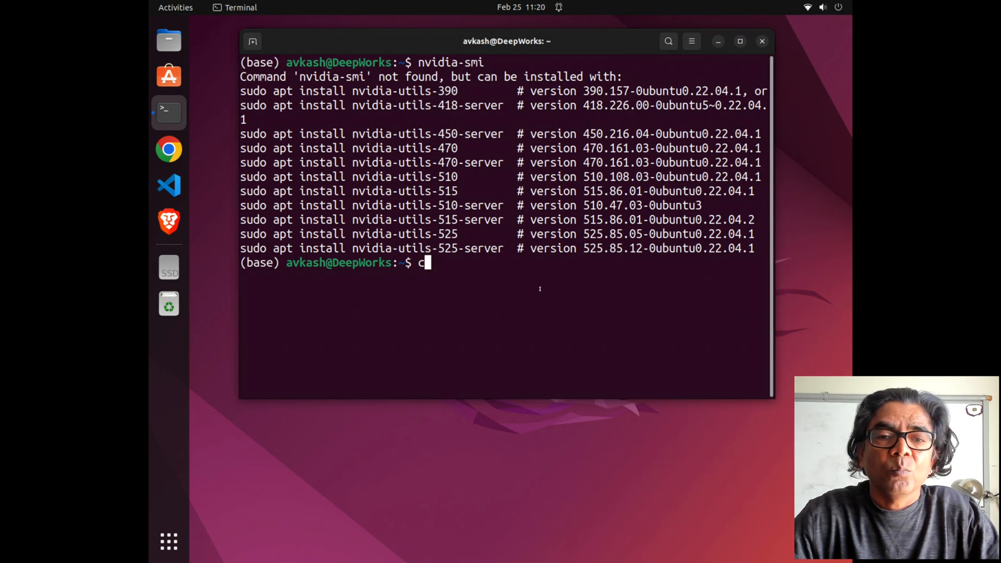
text(d Do)
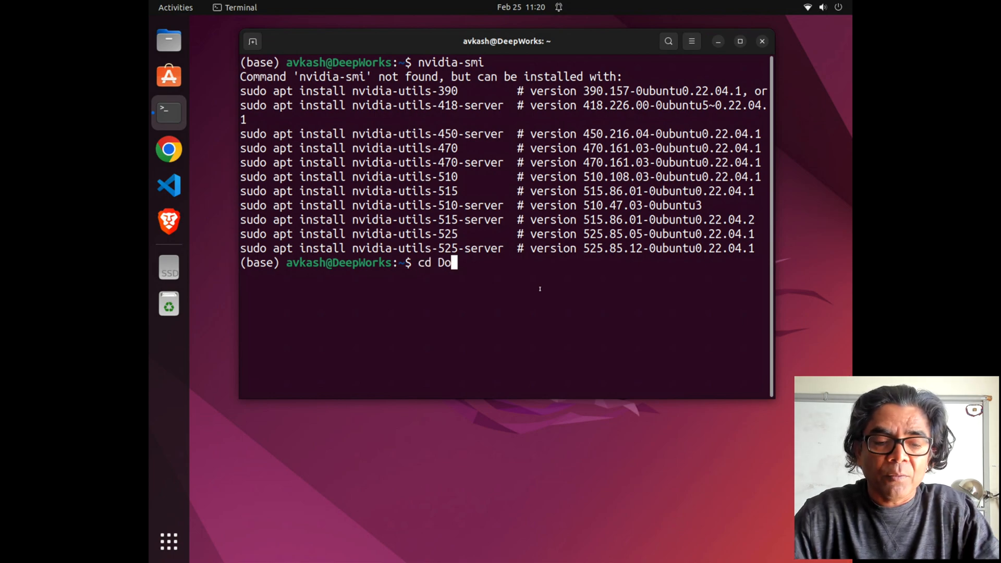
key(Return)
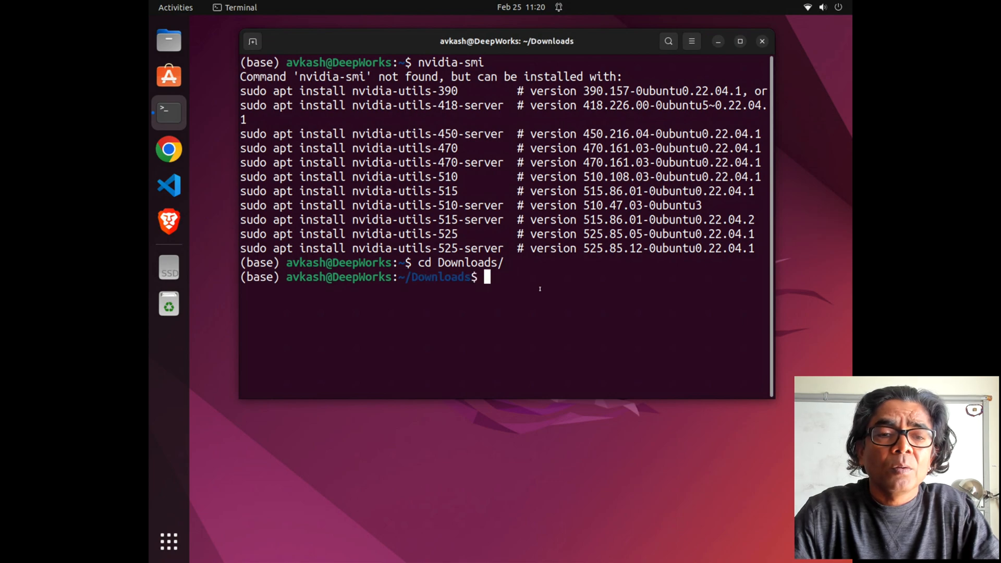
Launch sudo ./NVIDIA-Linux-x86_64-525.89.02.run and submit the administrator password
text(sudo)
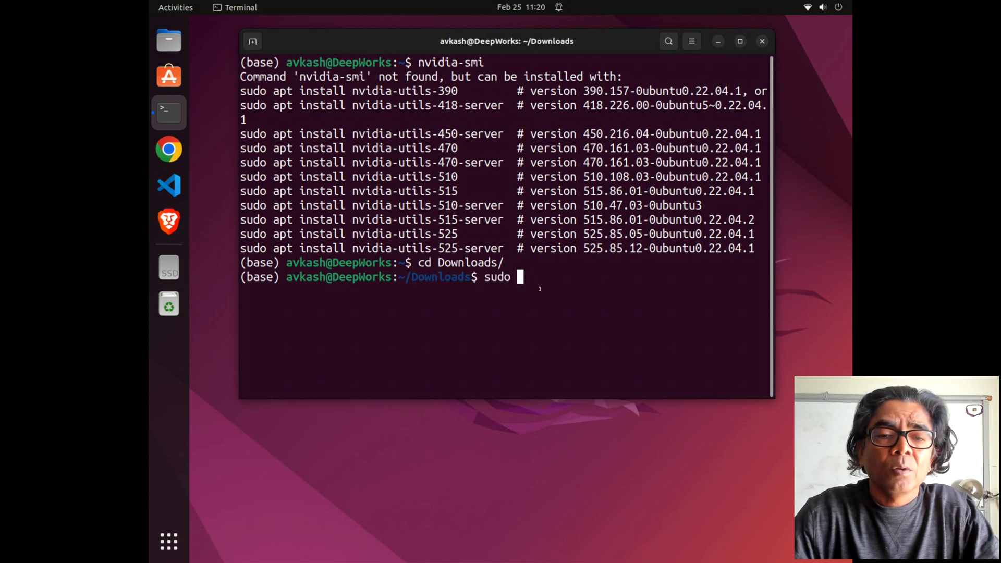
text(./NVIDIA-Linux-x86_64-525.89.02.run)
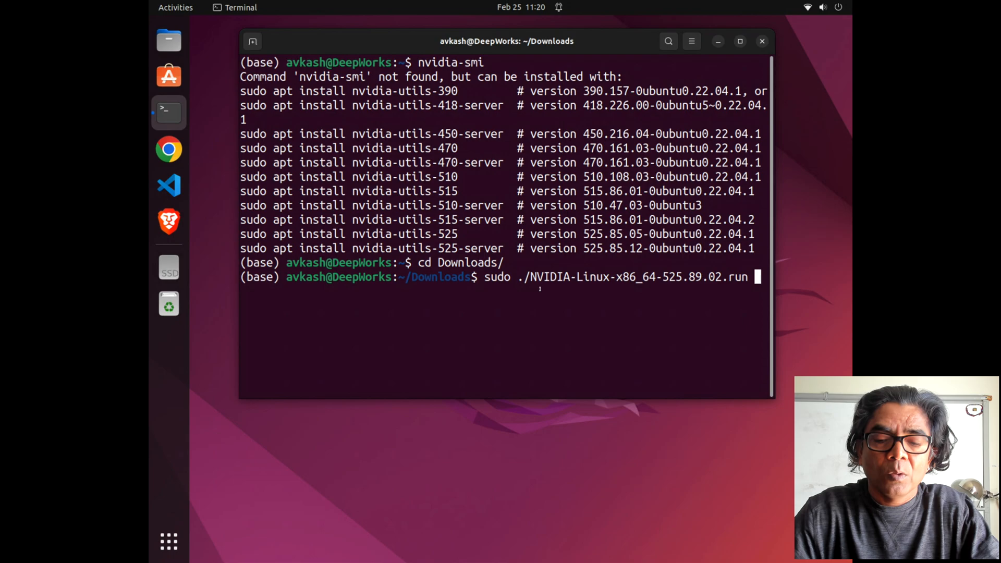
key(Return)
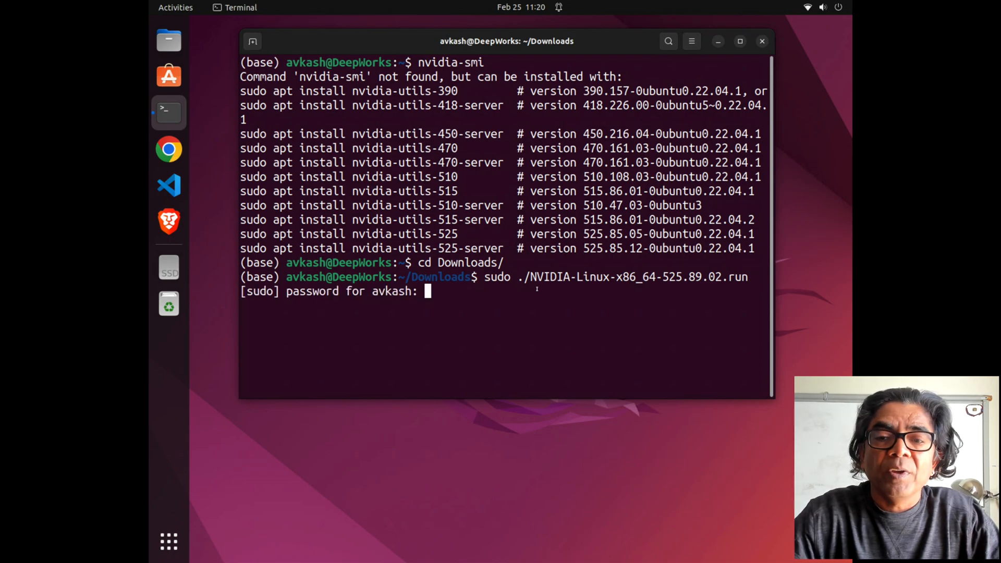
key(Return)
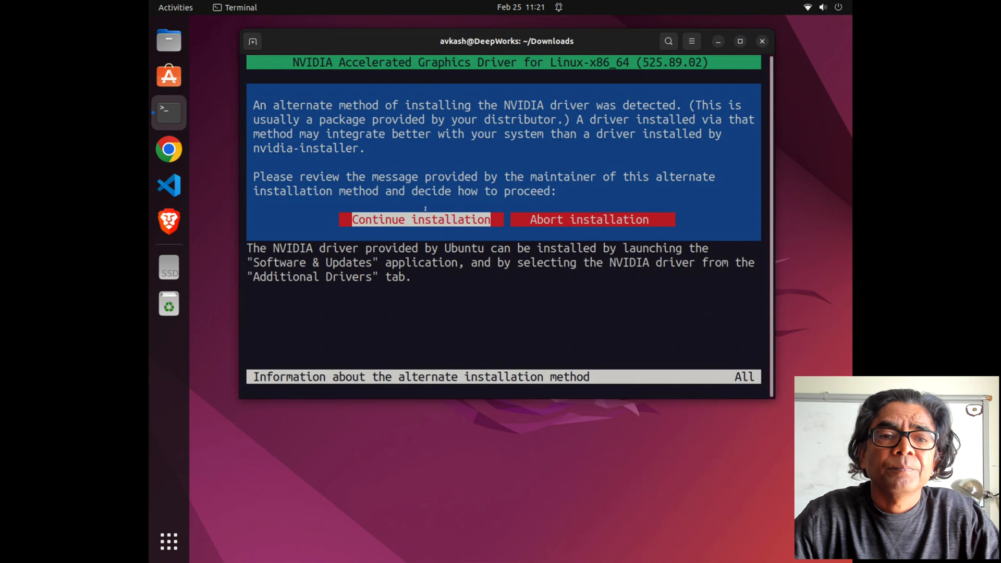
Continue installation, accept 32-bit compatibility libraries and nvidia-xconfig, then acknowledge completion
click(421, 219)
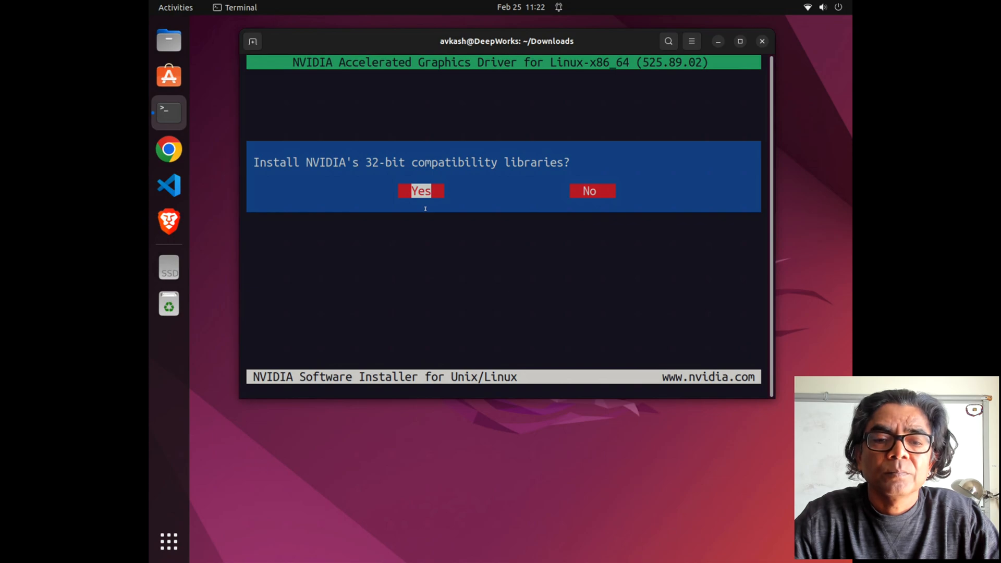
click(420, 191)
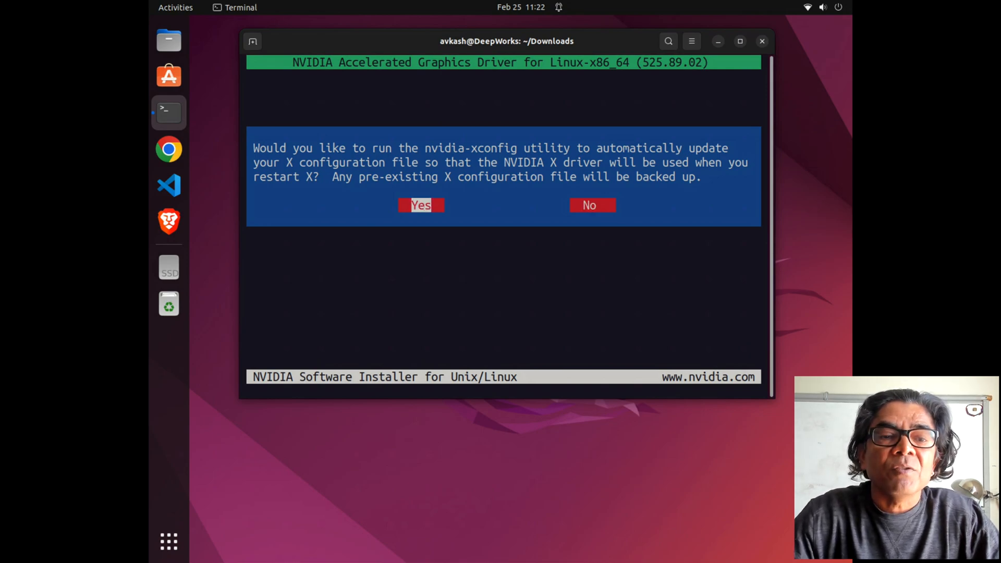
click(420, 205)
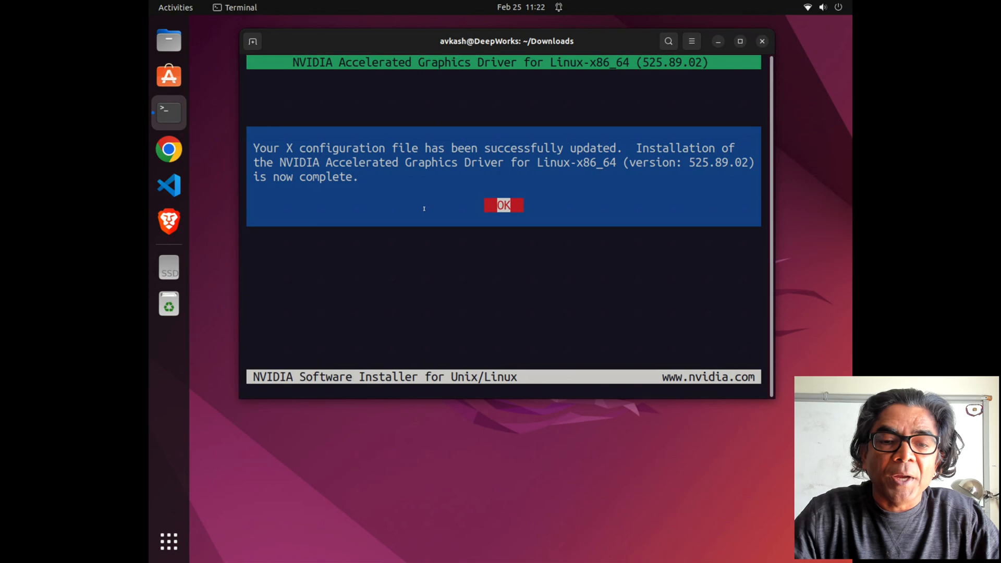
click(503, 206)
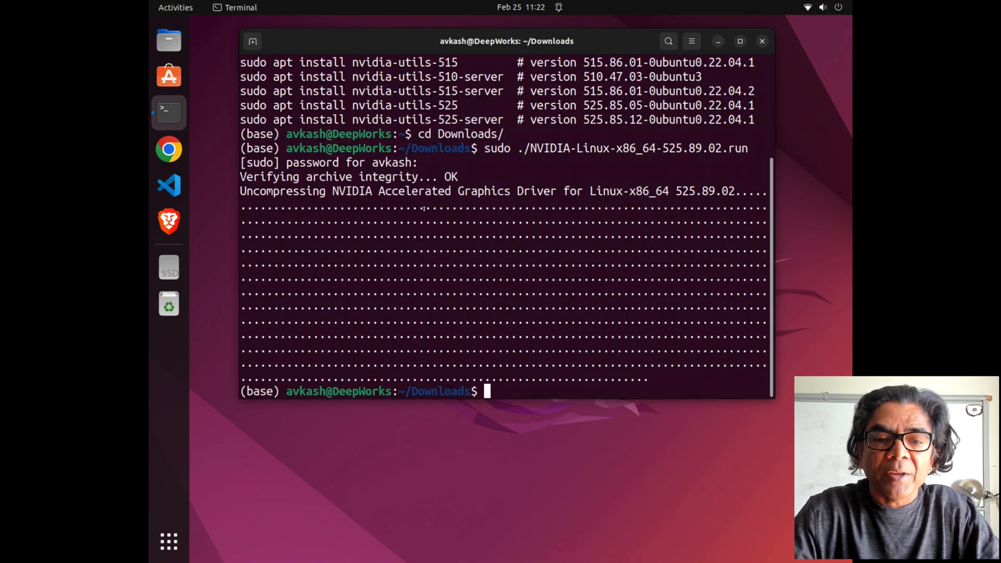
Confirm nvidia-smi shows driver 525.89.02 on the TITAN Xp, then sudo reboot
text(nvidi)
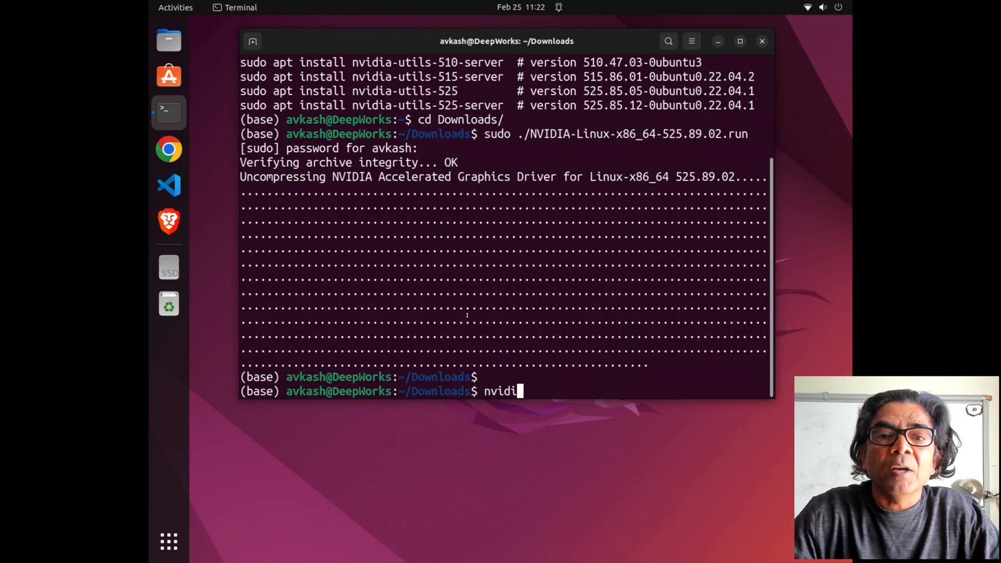
key(Return)
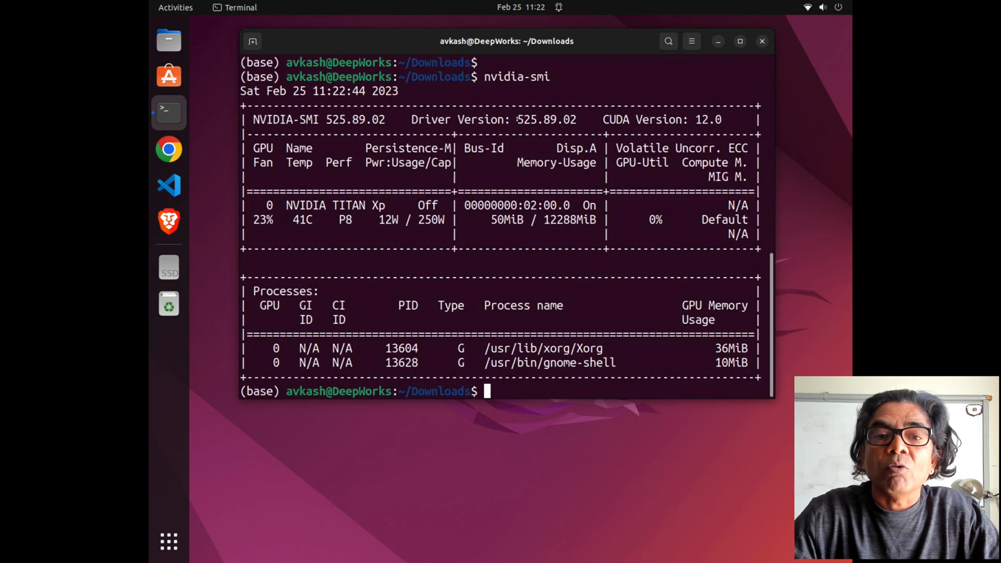
double_click(546, 119)
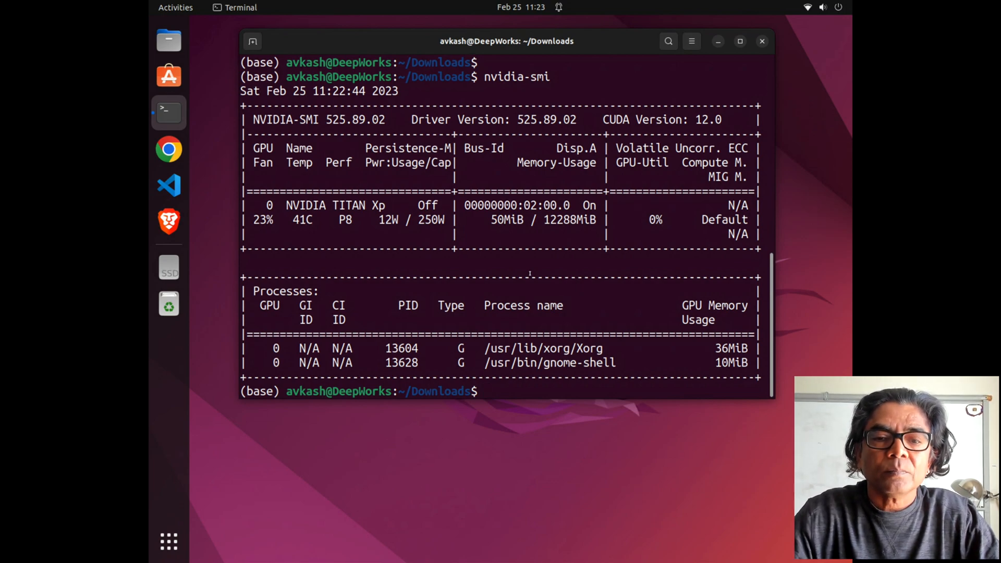
text(sudo reboot)
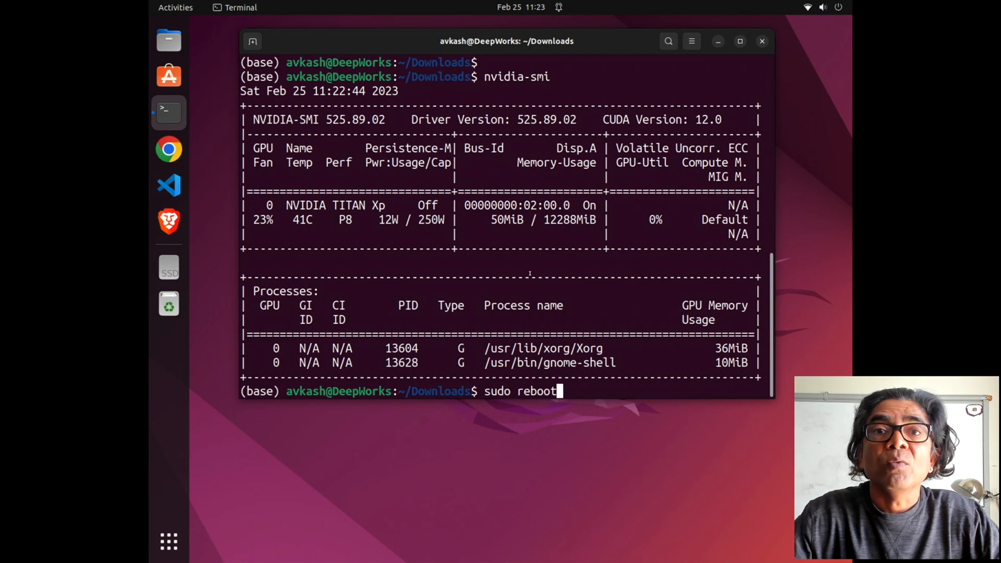
key(Return)
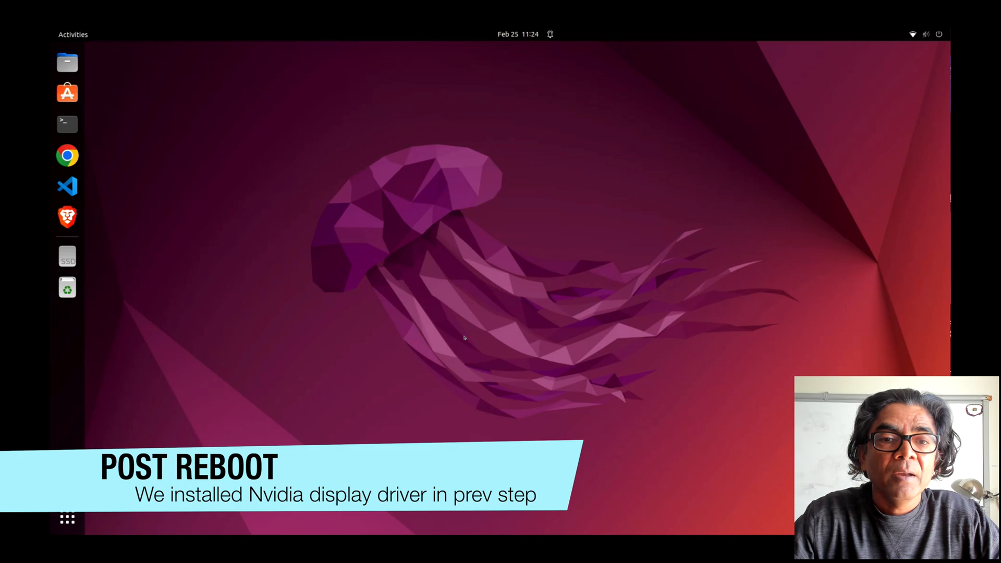
mouse_move(534, 337)
text(nvid)
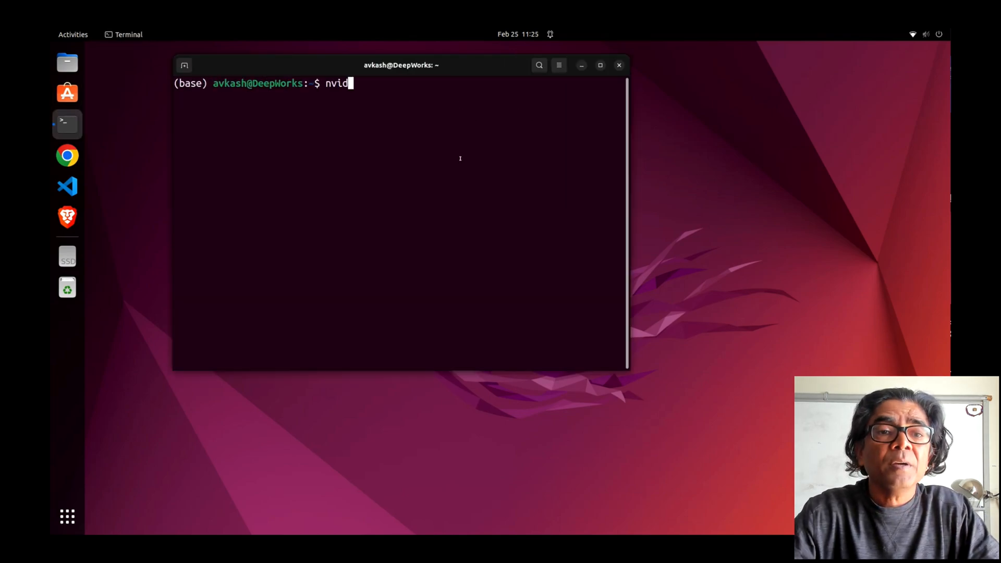
Run nvidia-smi showing driver 525.89.02, then neofetch listing the TITAN Xp
text(ia-smi)
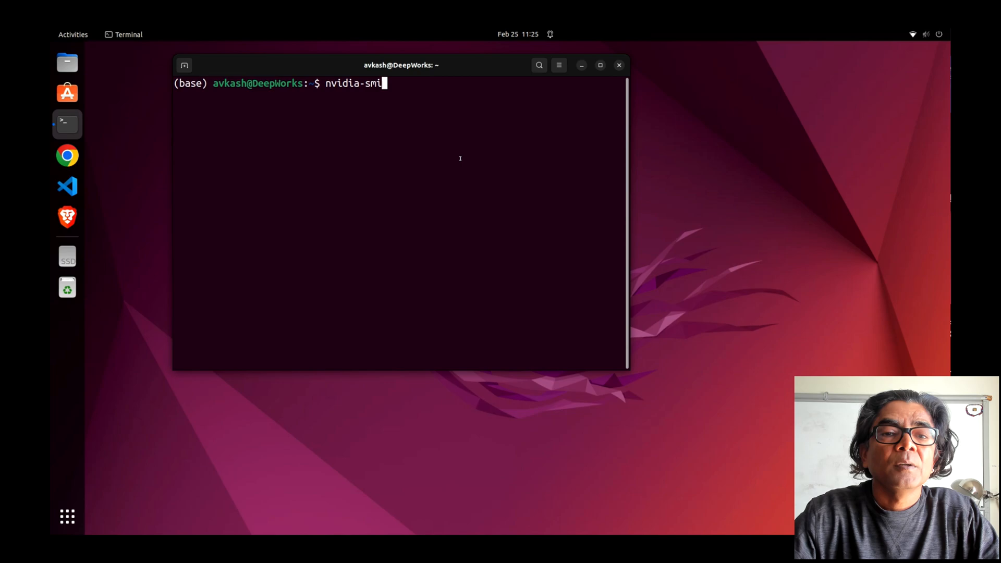
key(Return)
text(neofe)
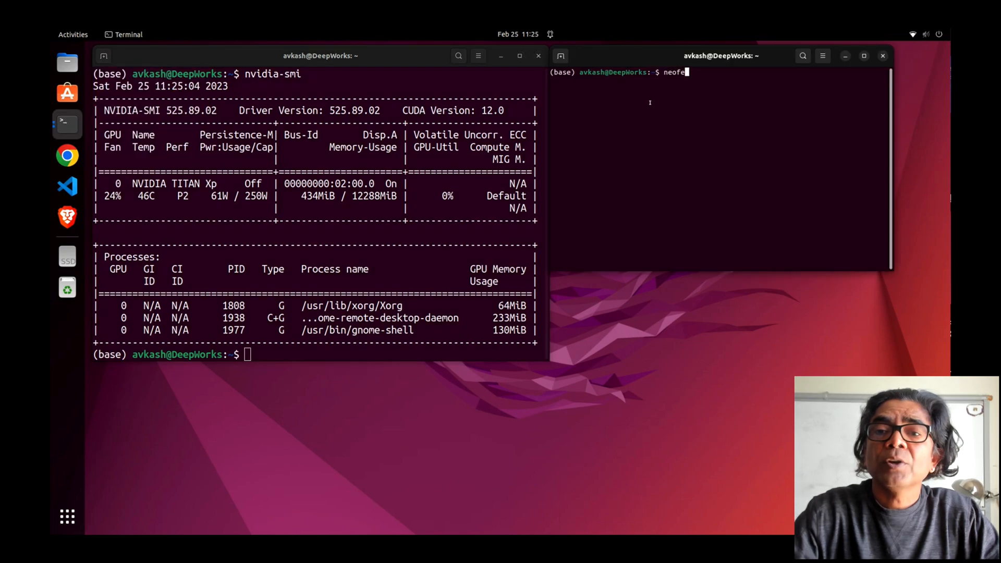
key(Return)
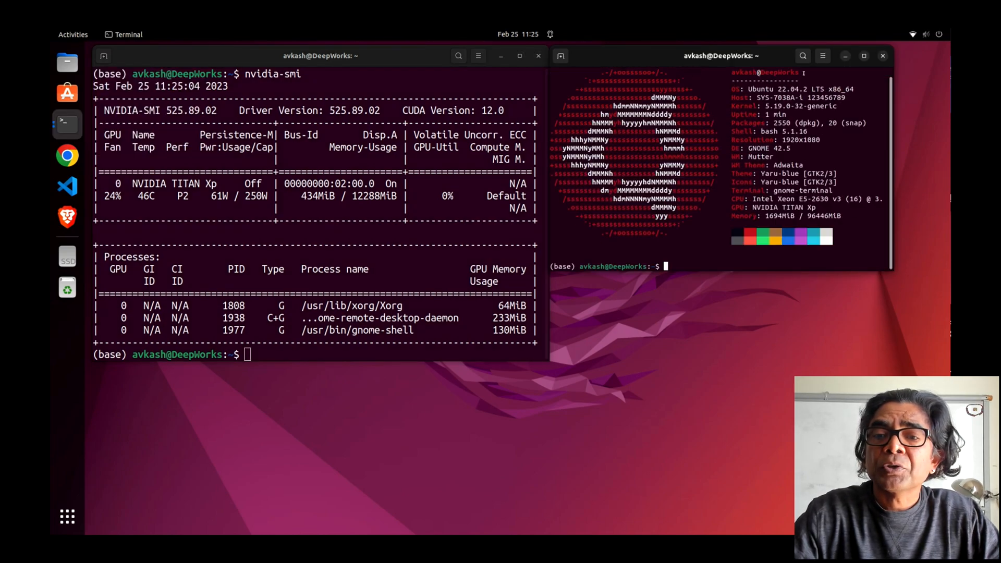